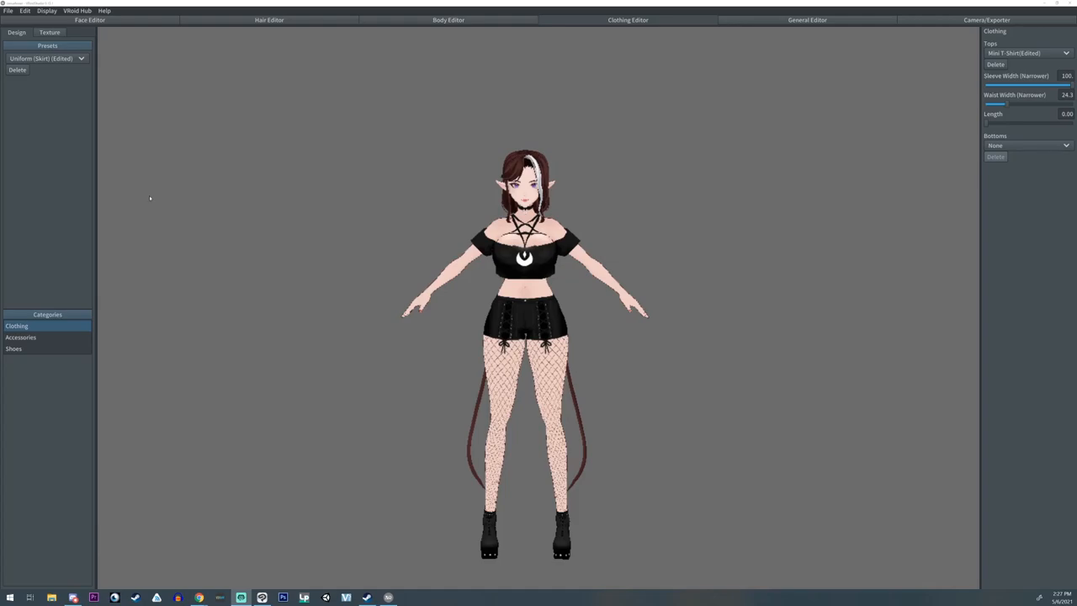
{"action": "mouse_move", "coordinate": [578, 345]}
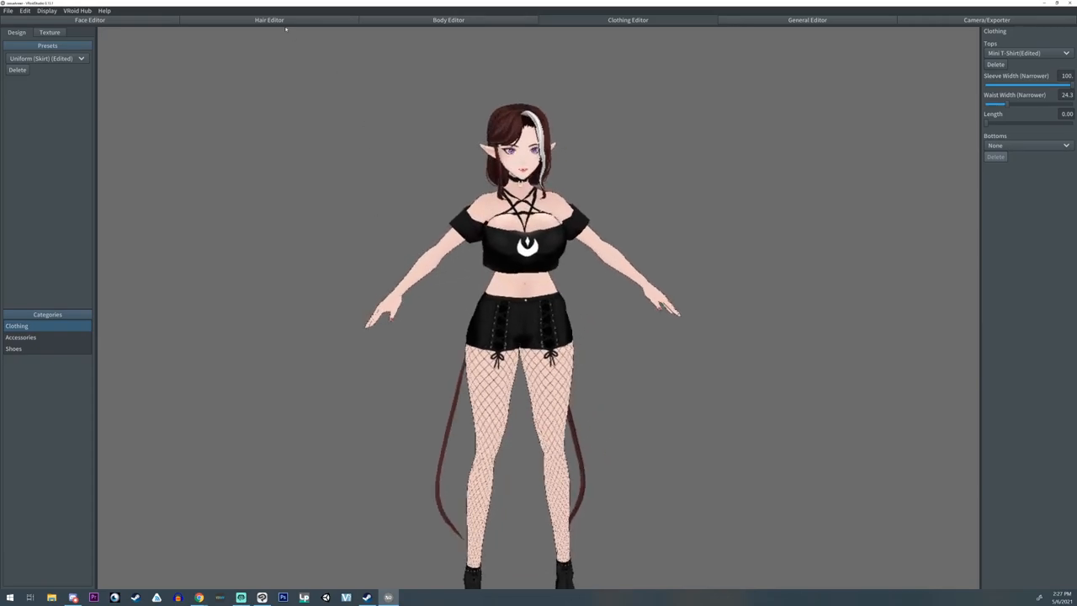
- Browse the Hair, Body and Clothing editors, remove the top, and open the skin texture
{"action": "left_click", "coordinate": [269, 19]}
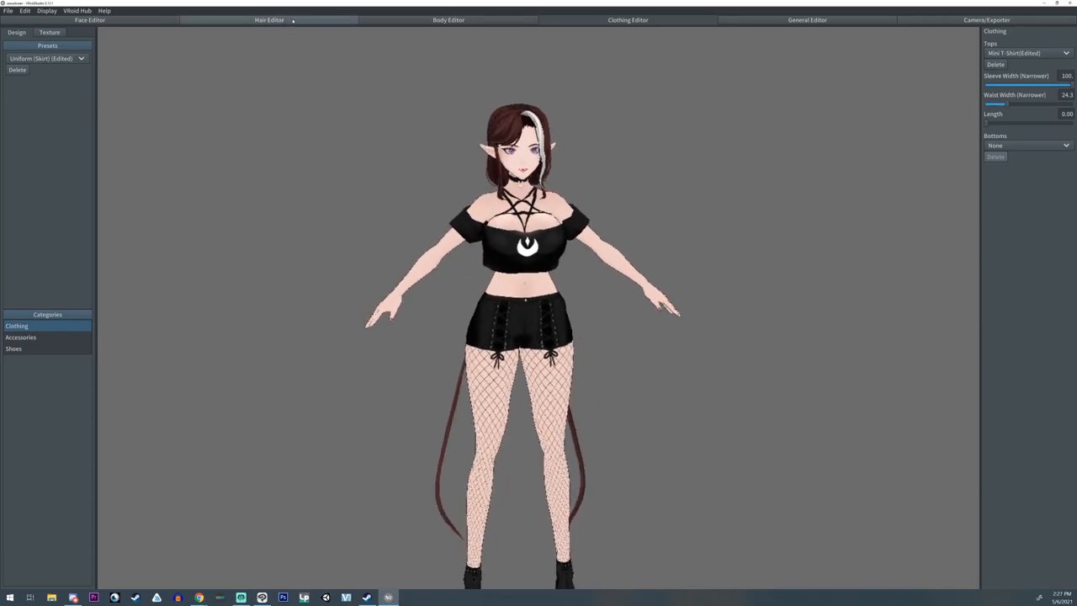
{"action": "left_click", "coordinate": [269, 19]}
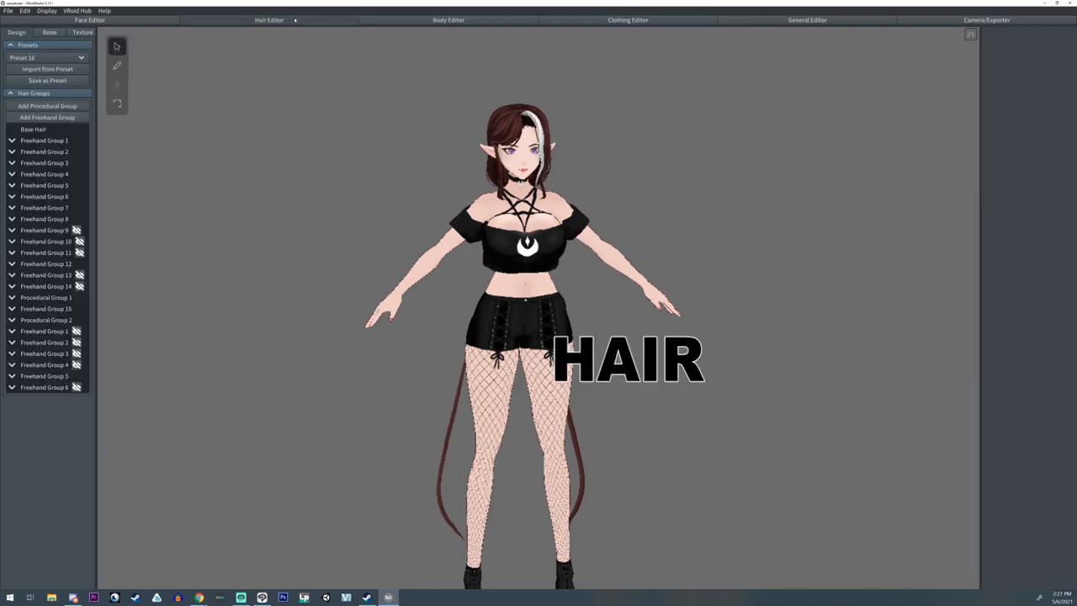
{"action": "left_click", "coordinate": [448, 19]}
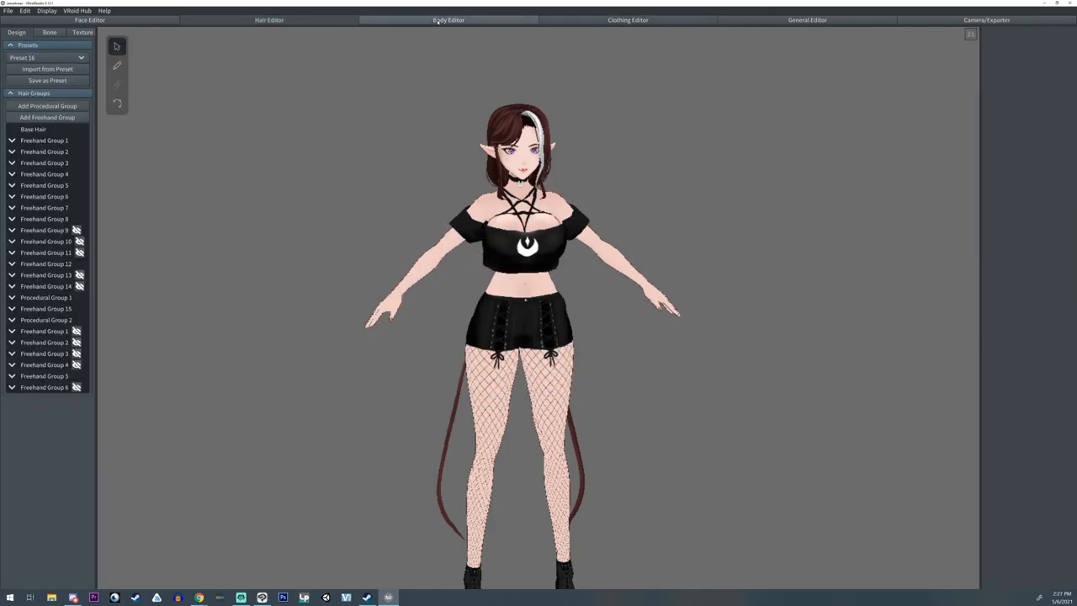
{"action": "left_click", "coordinate": [448, 19]}
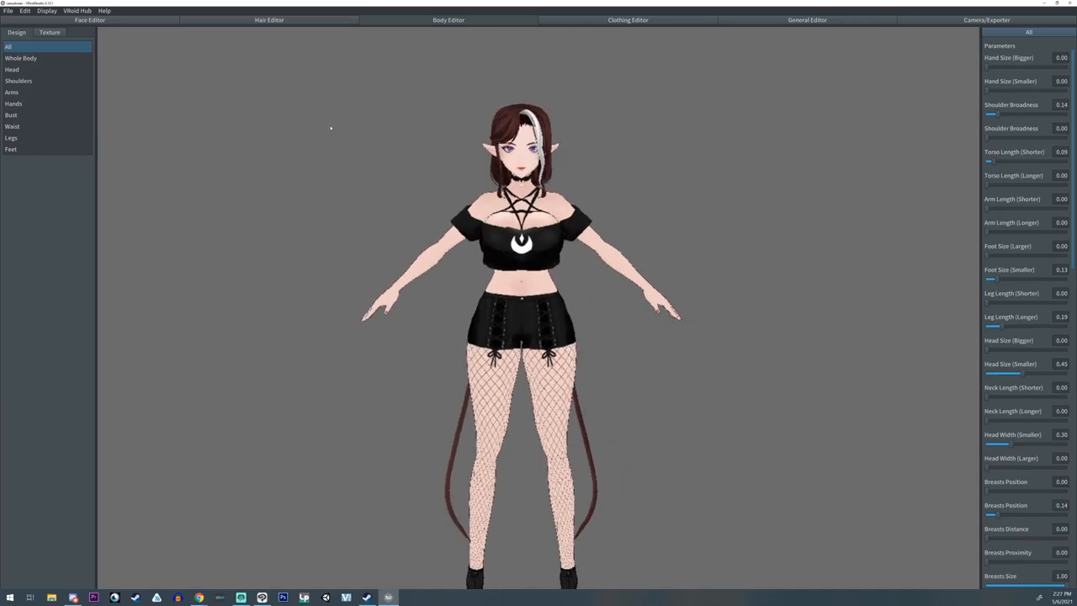
{"action": "left_click", "coordinate": [628, 19]}
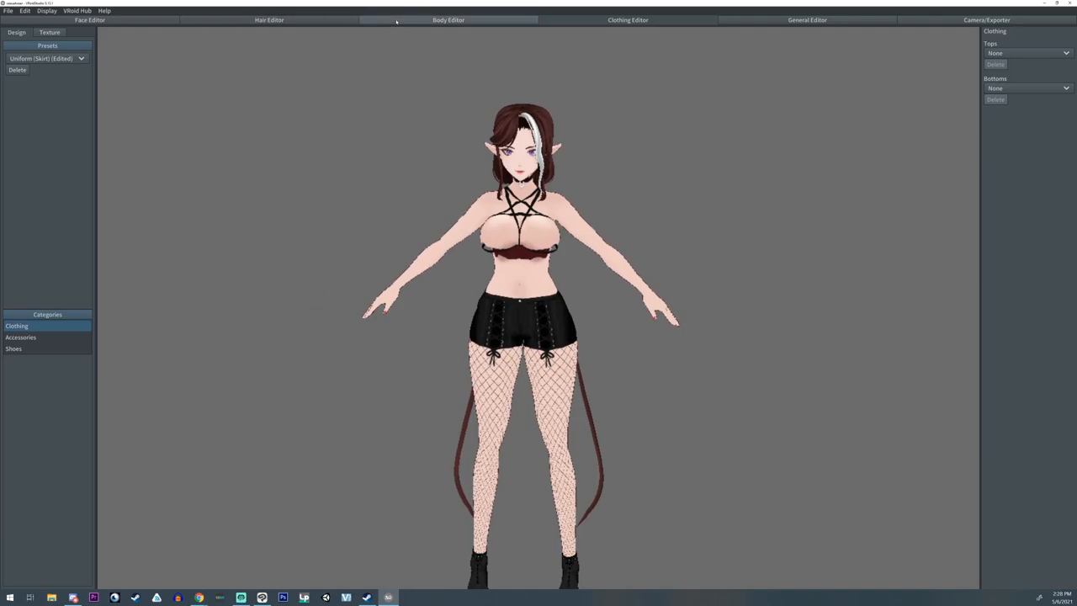
{"action": "left_click", "coordinate": [447, 20]}
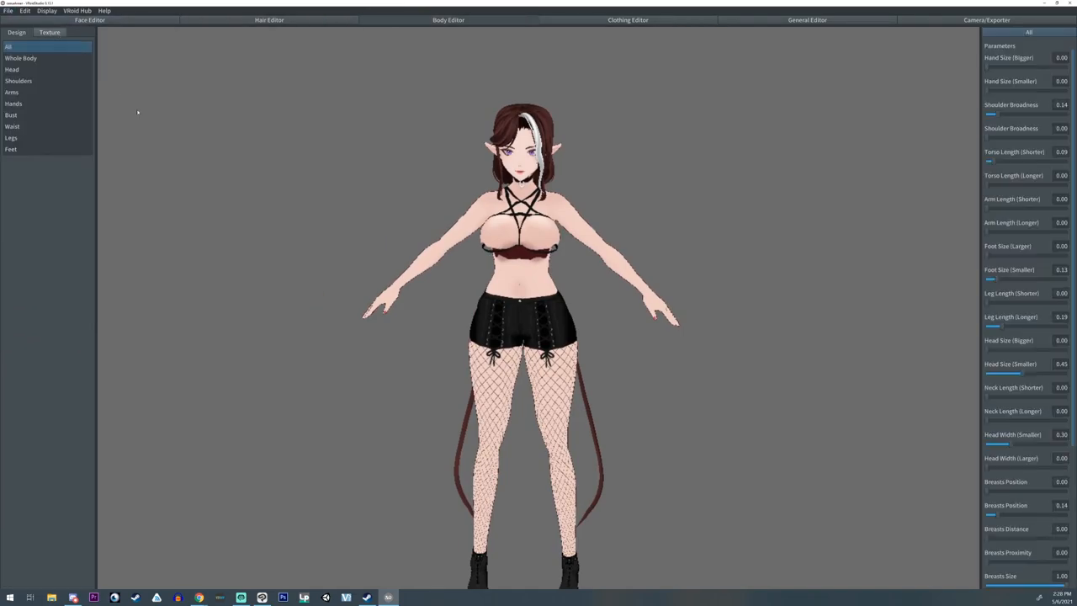
{"action": "left_click", "coordinate": [49, 32]}
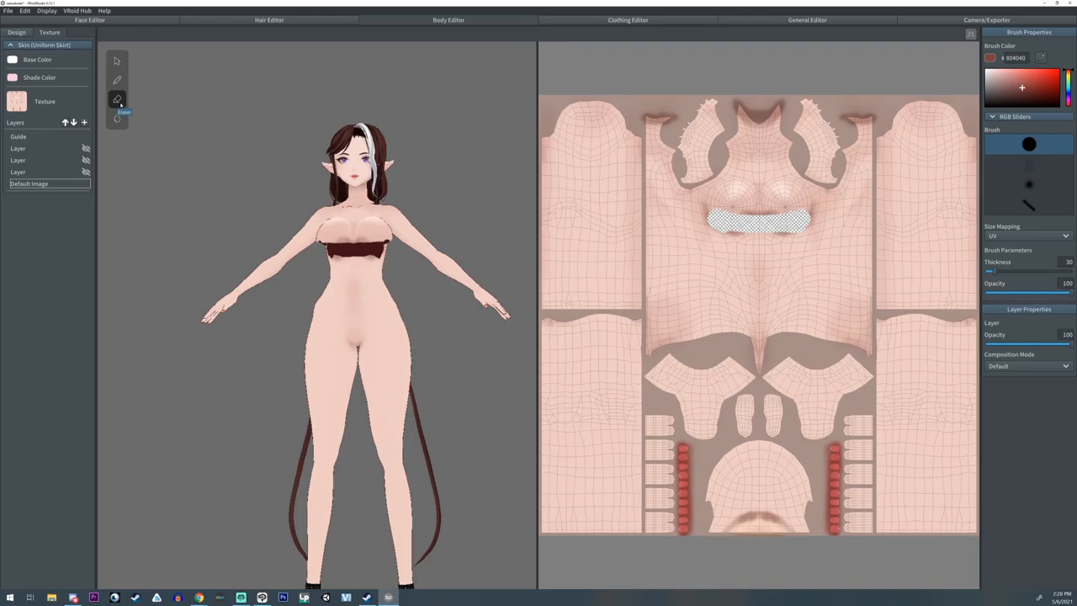
- Erase the shorts and lower body from the skin texture
{"action": "left_click_drag", "start_coordinate": [991, 271], "coordinate": [1027, 271]}
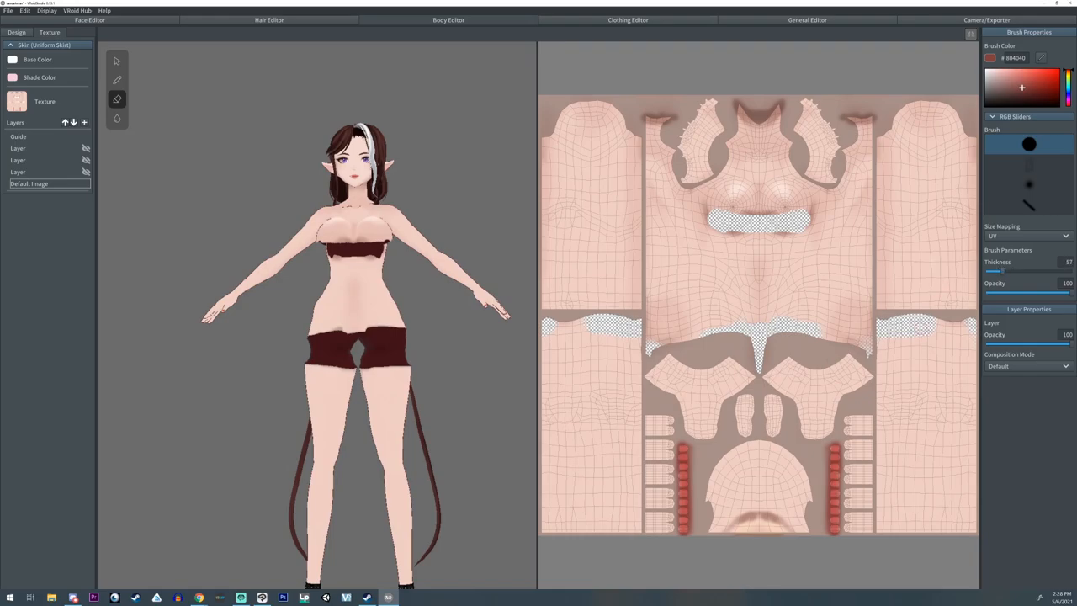
{"action": "left_click_drag", "start_coordinate": [997, 270], "coordinate": [1018, 270]}
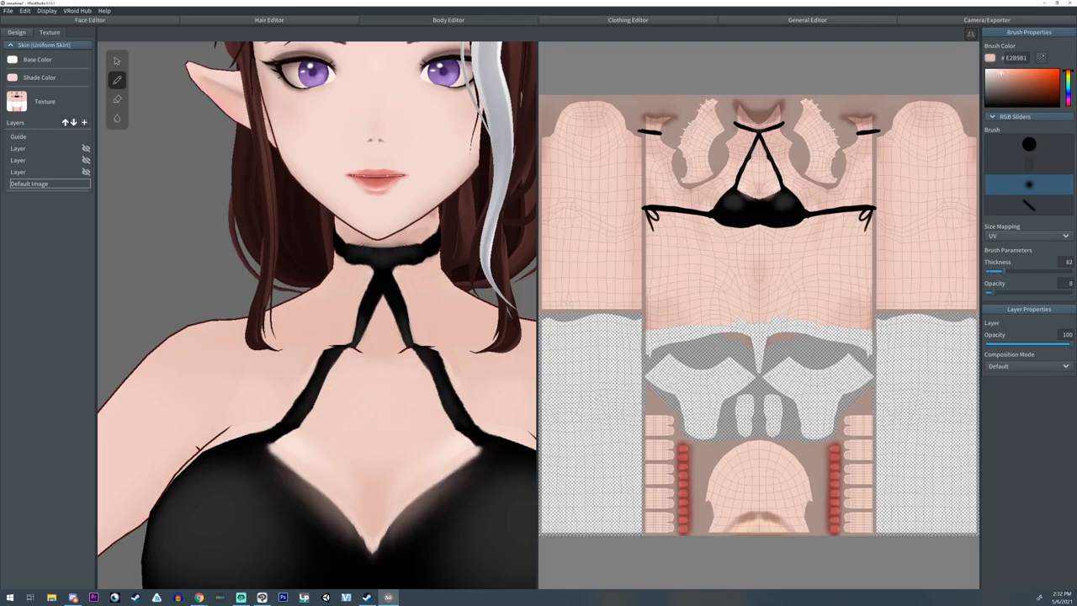
- Keep Shoes on None and set the toe shape to Socks (Angled)
{"action": "left_click", "coordinate": [627, 19]}
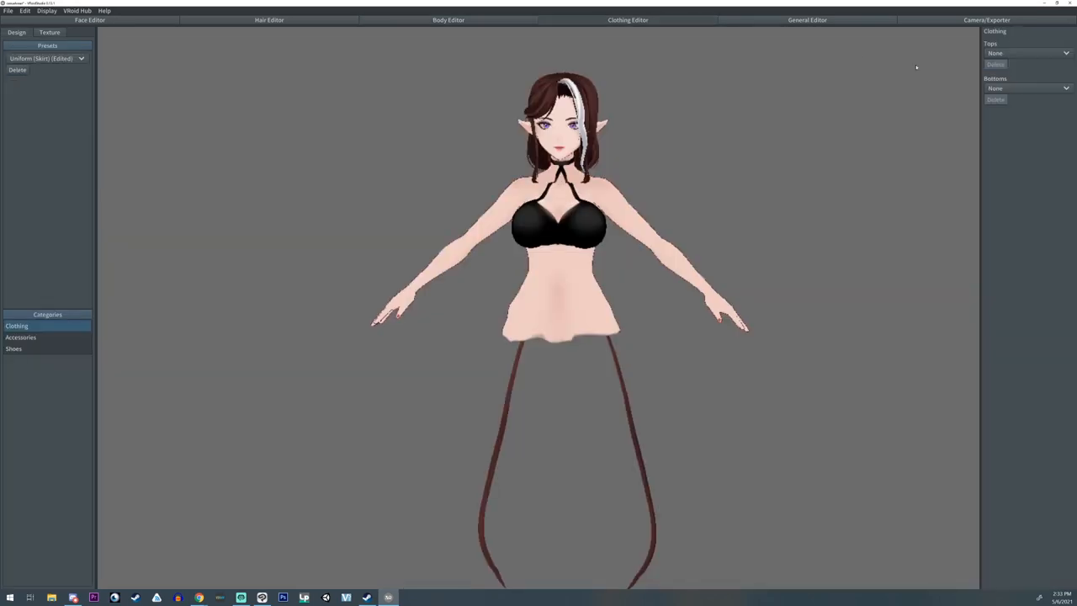
{"action": "left_click", "coordinate": [13, 348]}
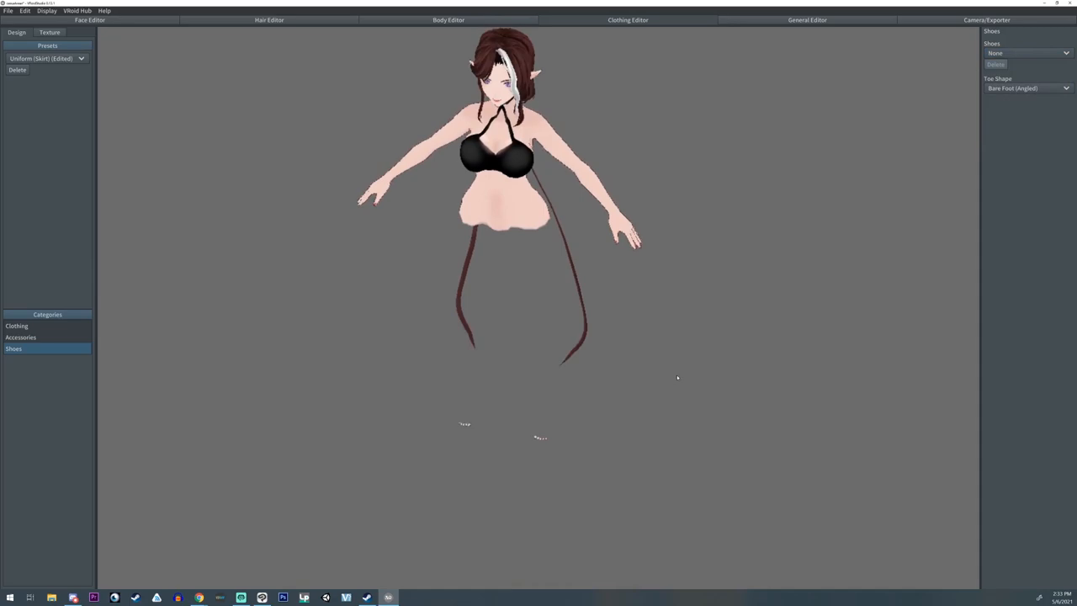
{"action": "left_click", "coordinate": [1027, 87]}
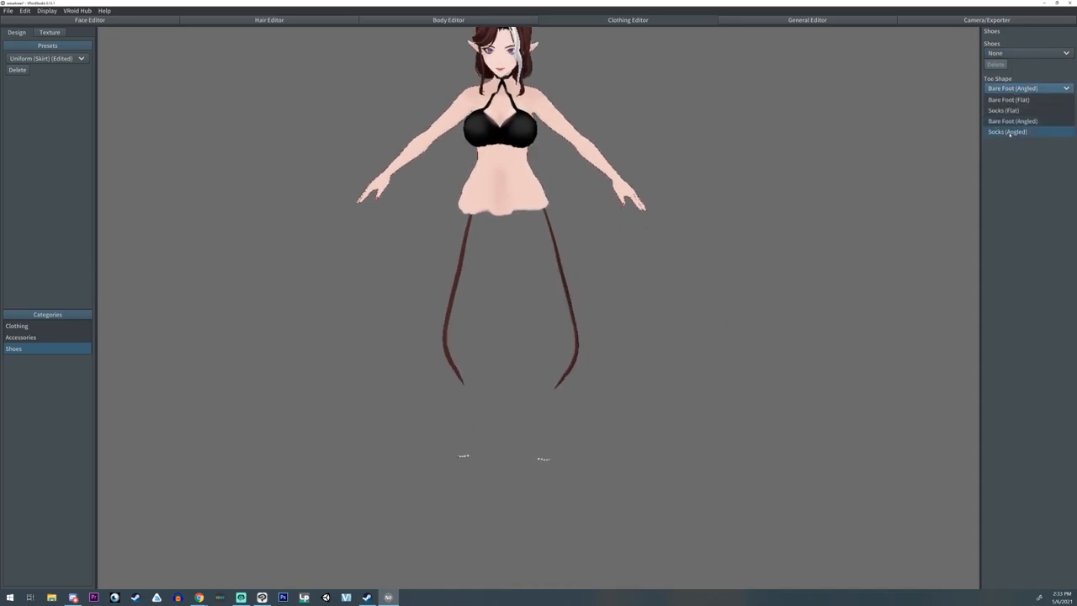
{"action": "left_click", "coordinate": [1007, 131]}
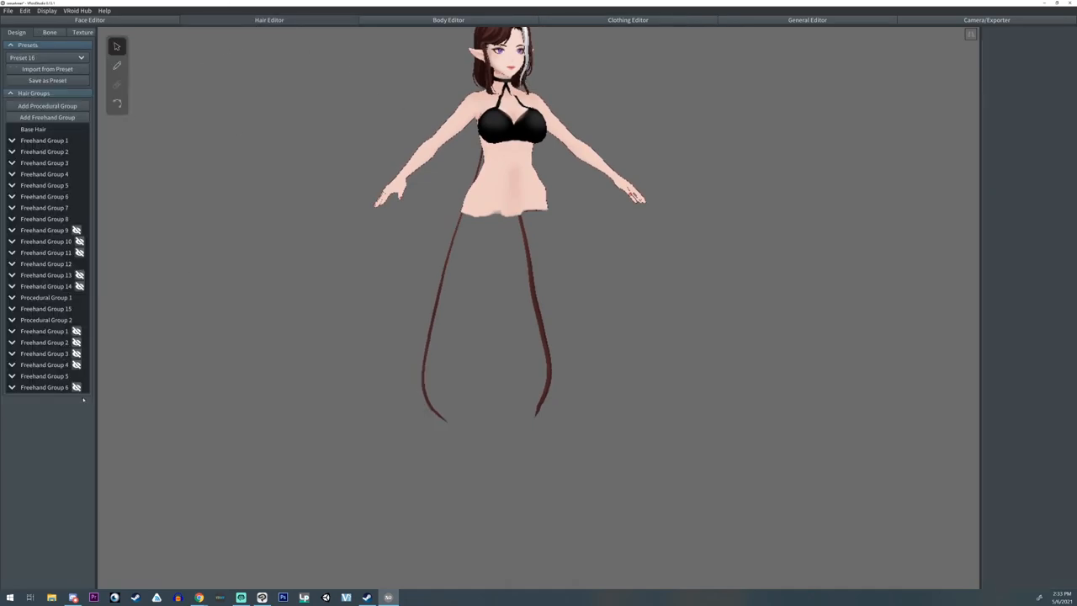
- Select the base hair group and add a new procedural hair group for the tail
{"action": "left_click", "coordinate": [34, 129]}
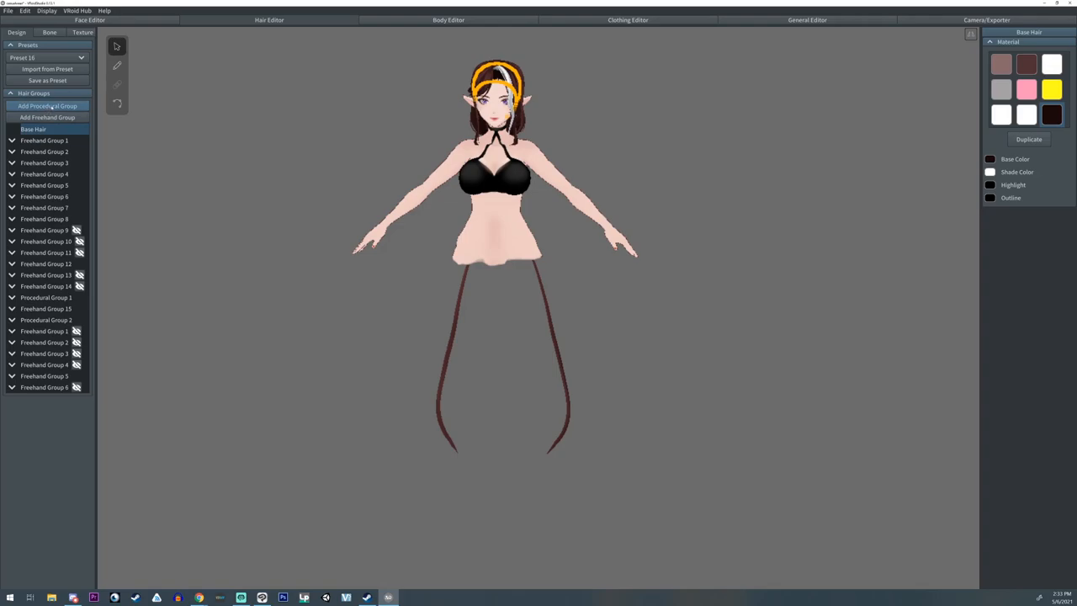
{"action": "left_click", "coordinate": [47, 105]}
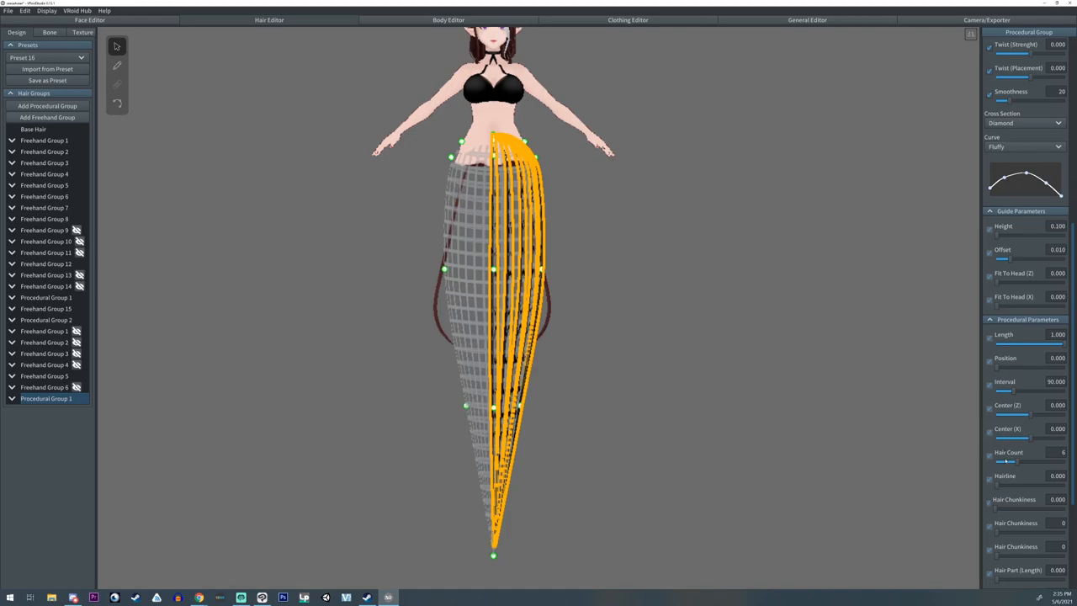
- Set the tail group to 20 strands, interval 360 and width ratio 3.0
{"action": "left_click_drag", "start_coordinate": [1007, 462], "coordinate": [1018, 462]}
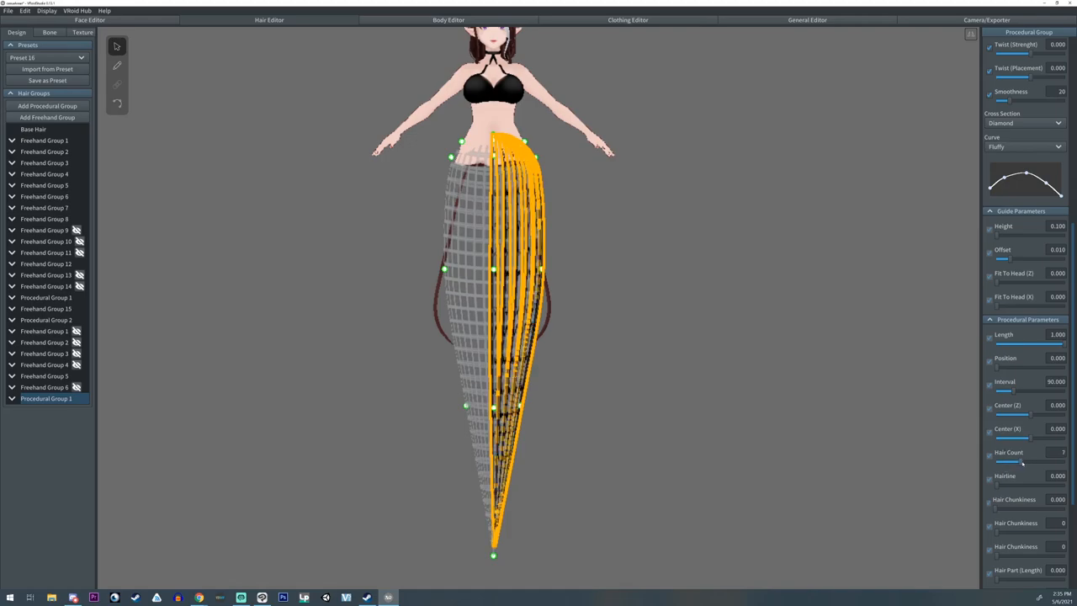
{"action": "left_click_drag", "start_coordinate": [1006, 462], "coordinate": [1047, 462]}
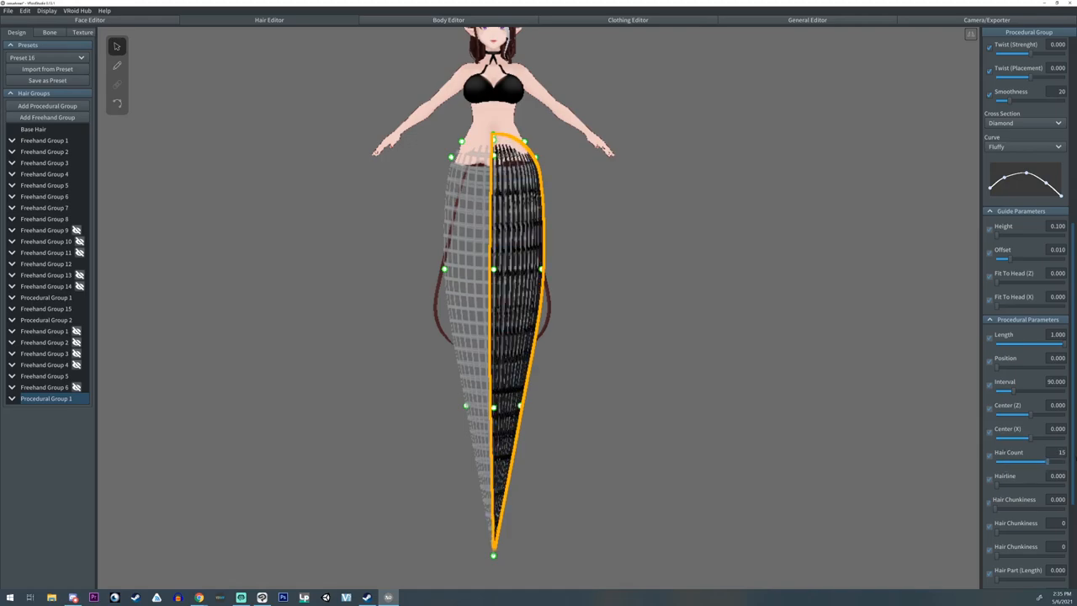
{"action": "left_click_drag", "start_coordinate": [1048, 460], "coordinate": [1058, 460]}
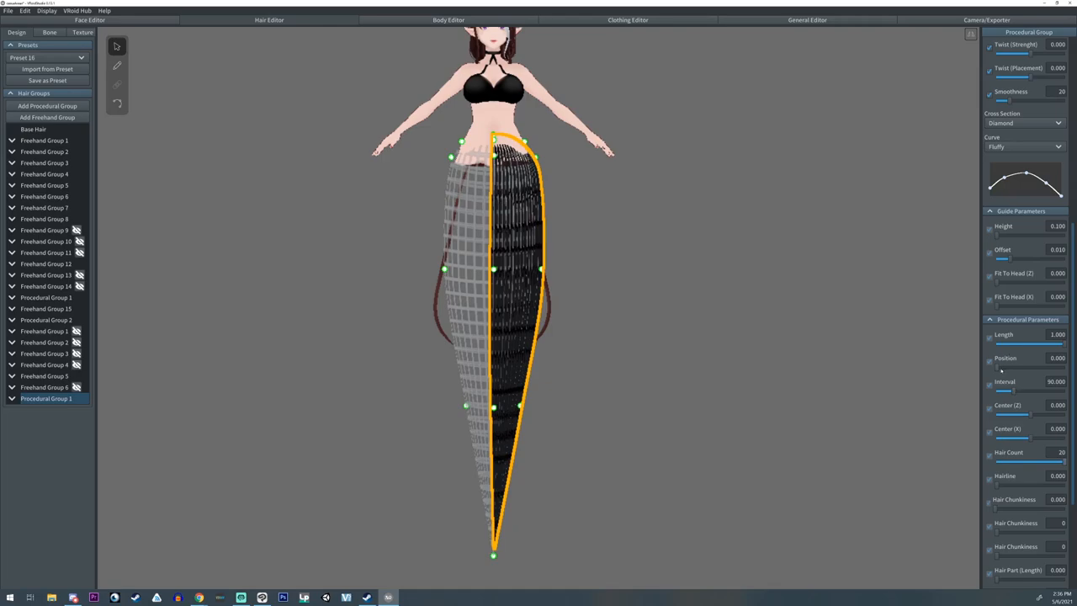
{"action": "left_click_drag", "start_coordinate": [1005, 389], "coordinate": [1064, 389]}
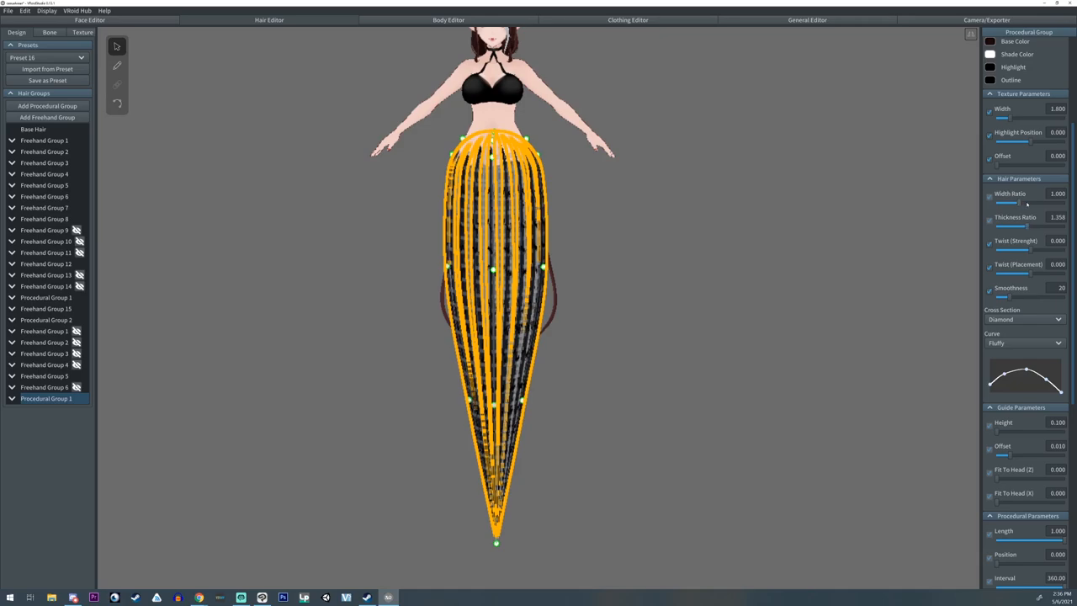
{"action": "left_click_drag", "start_coordinate": [1010, 203], "coordinate": [1047, 202]}
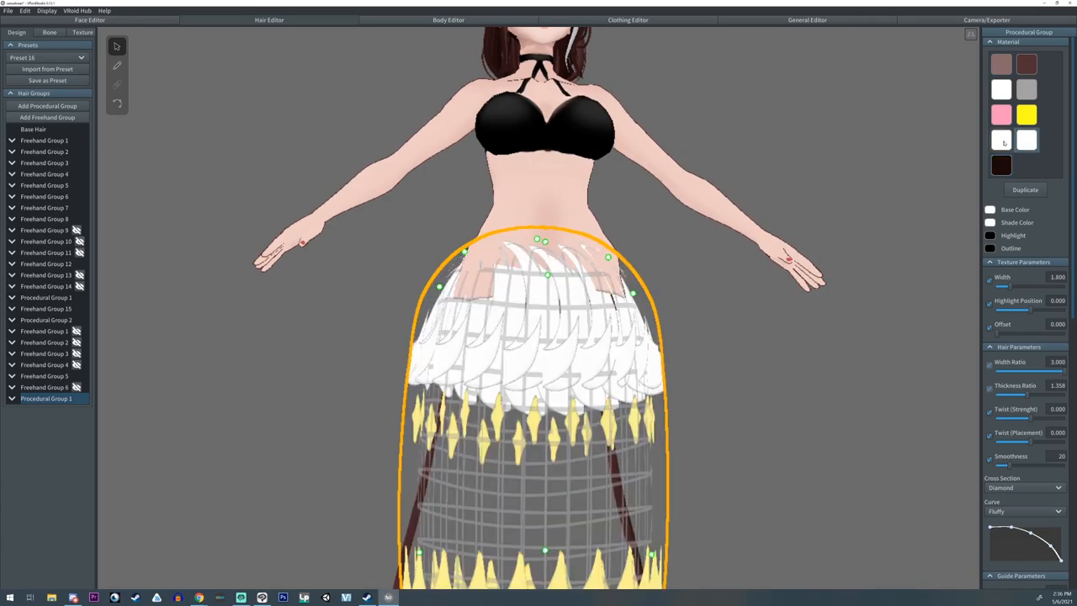
- Apply the white hair material to the tail and rotate the view to inspect it
{"action": "left_click", "coordinate": [1000, 116]}
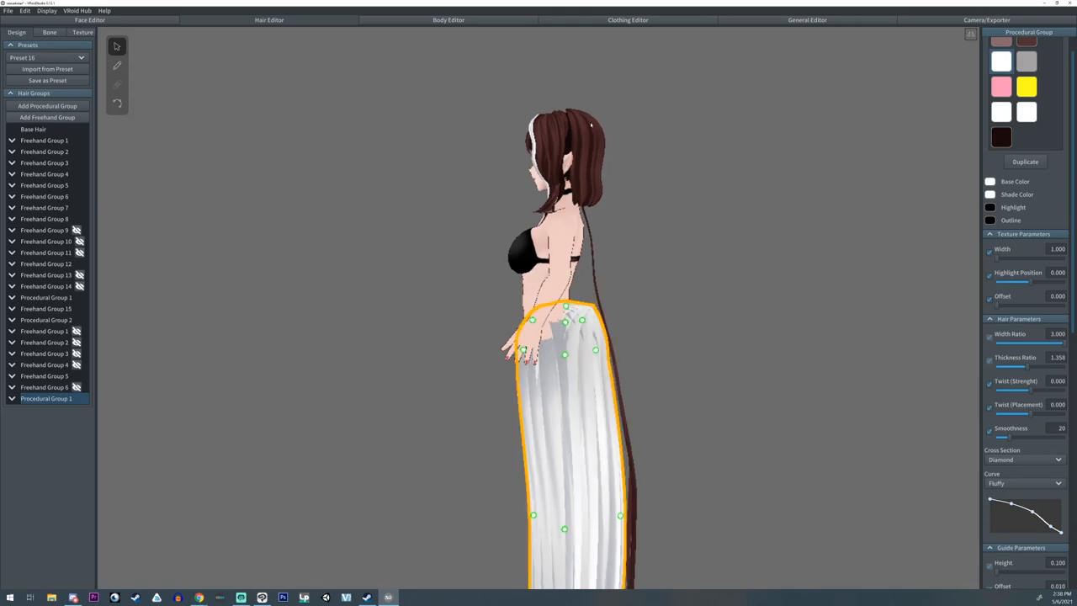
{"action": "left_click_drag", "start_coordinate": [1016, 366], "coordinate": [1033, 367]}
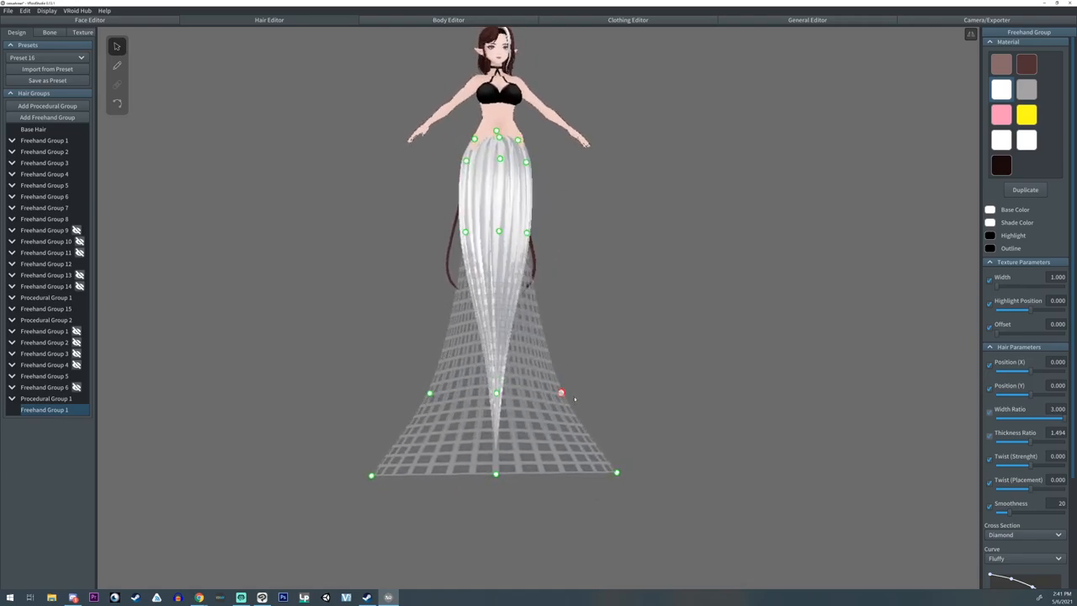
- Spread the tail-end fin guide outward and select the drawn fin strand to reshape it
{"action": "left_click_drag", "start_coordinate": [561, 393], "coordinate": [525, 239]}
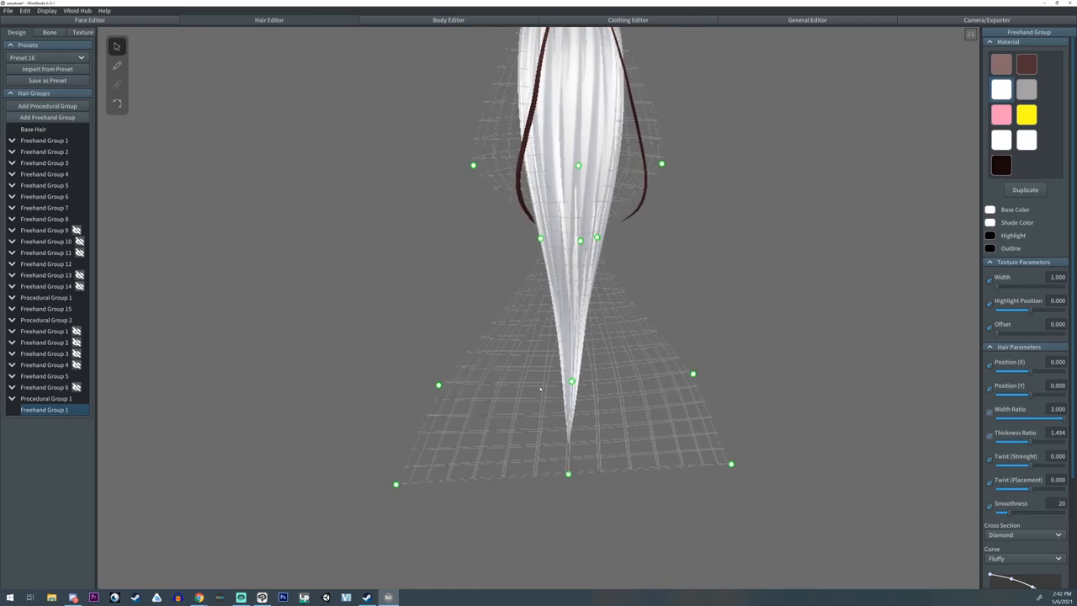
{"action": "left_click", "coordinate": [117, 65]}
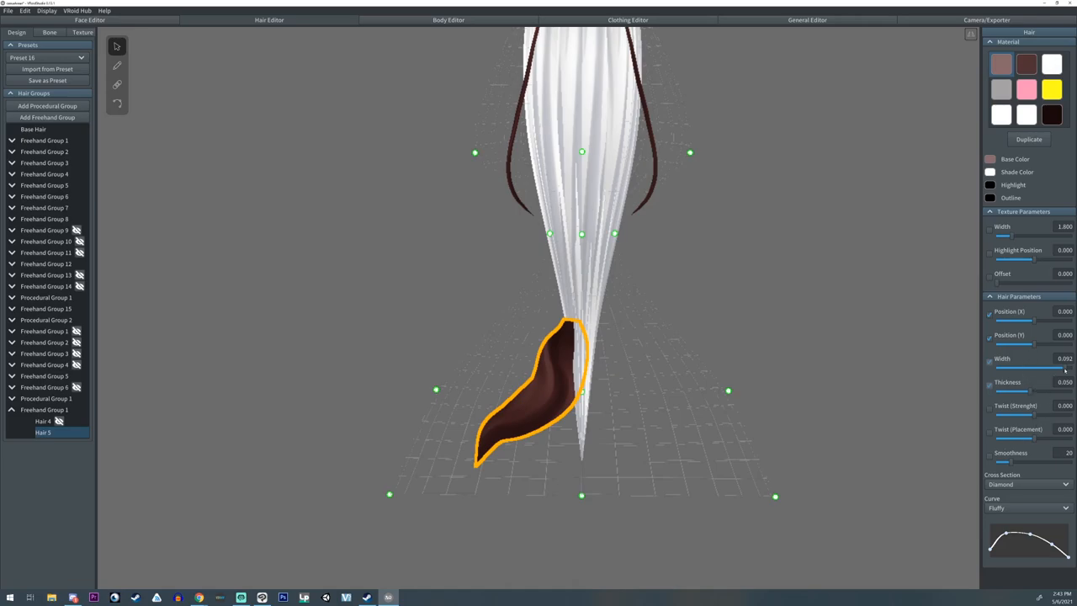
{"action": "left_click", "coordinate": [43, 409]}
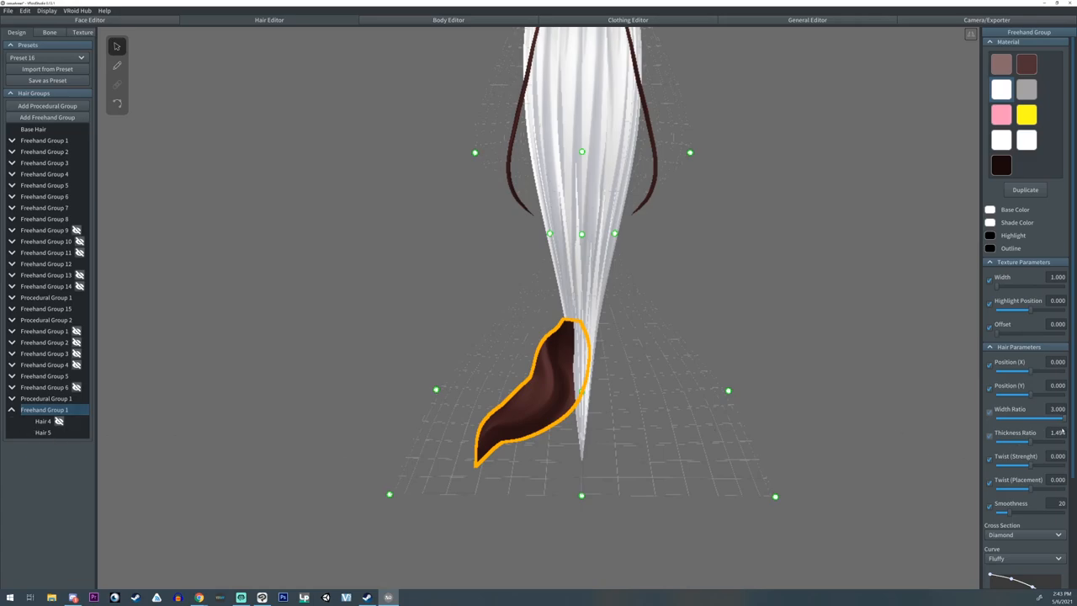
{"action": "left_click", "coordinate": [43, 431]}
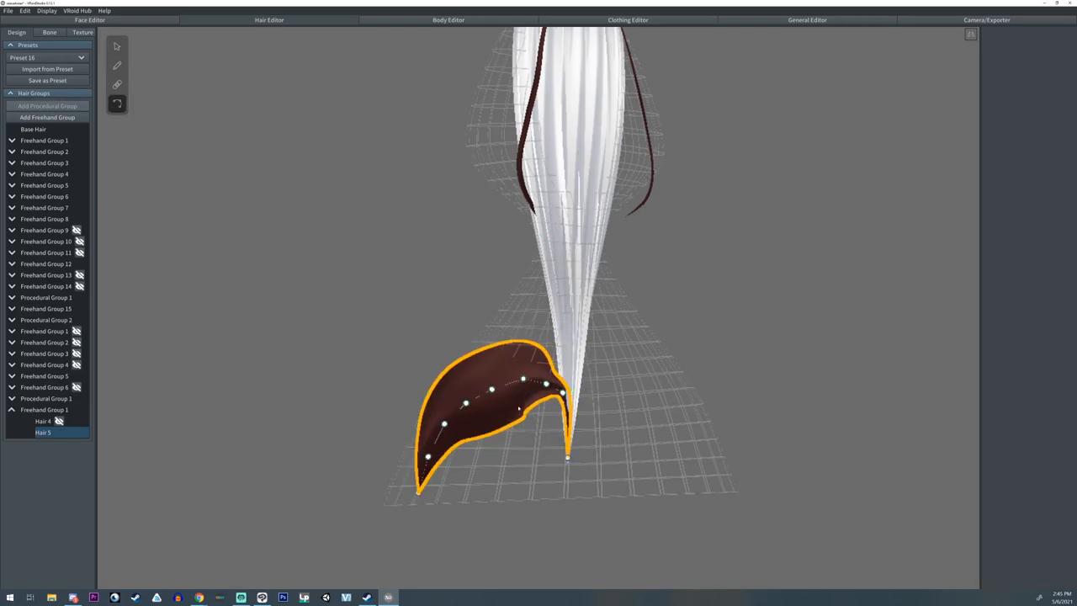
{"action": "right_click", "coordinate": [43, 431]}
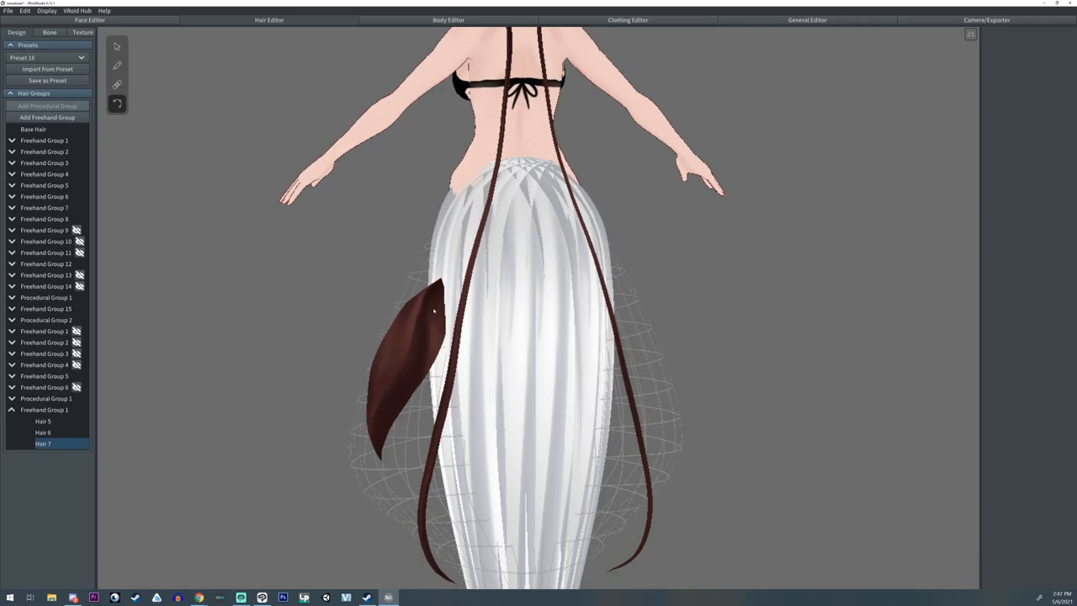
- Draw side fins and a two-lobed tail fin, and add Freehand Group 2
{"action": "left_click", "coordinate": [47, 117]}
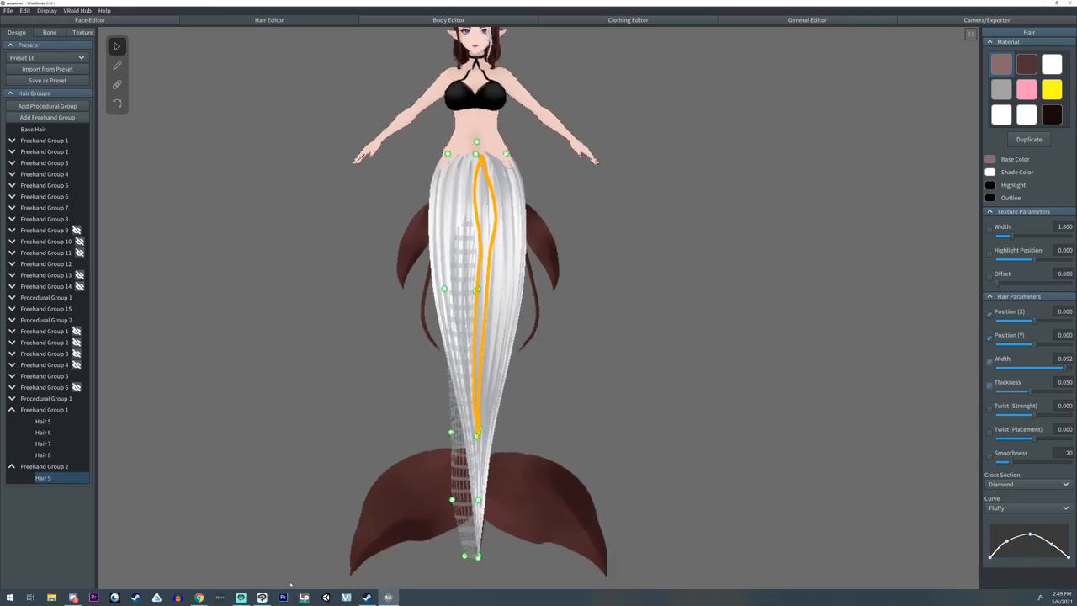
{"action": "left_click", "coordinate": [240, 598]}
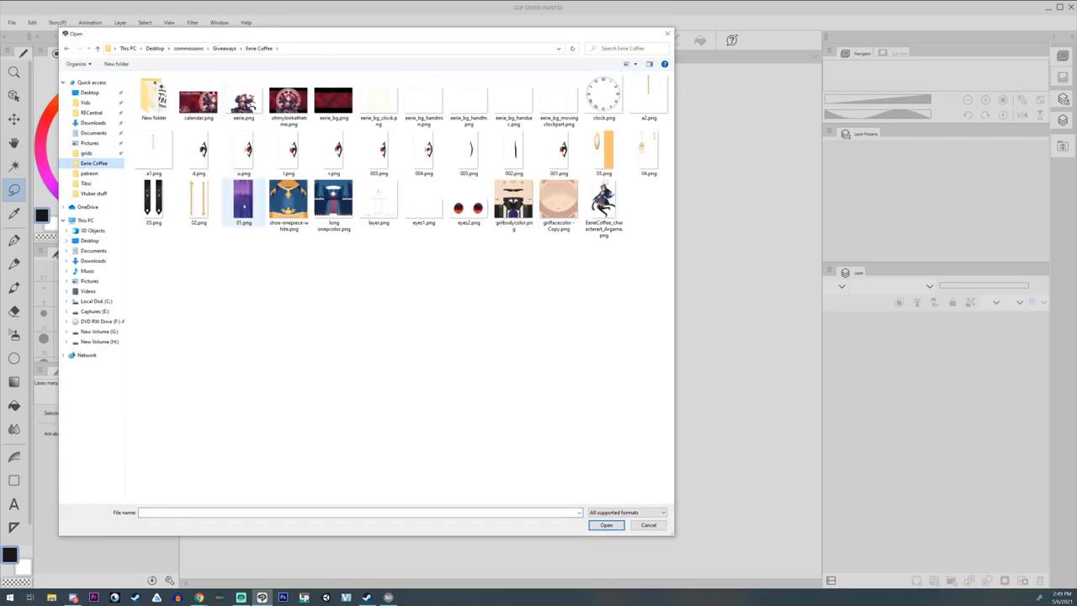
- Open 01.png and add a dark hexagonal scale pattern fading to purple
{"action": "double_click", "coordinate": [243, 198]}
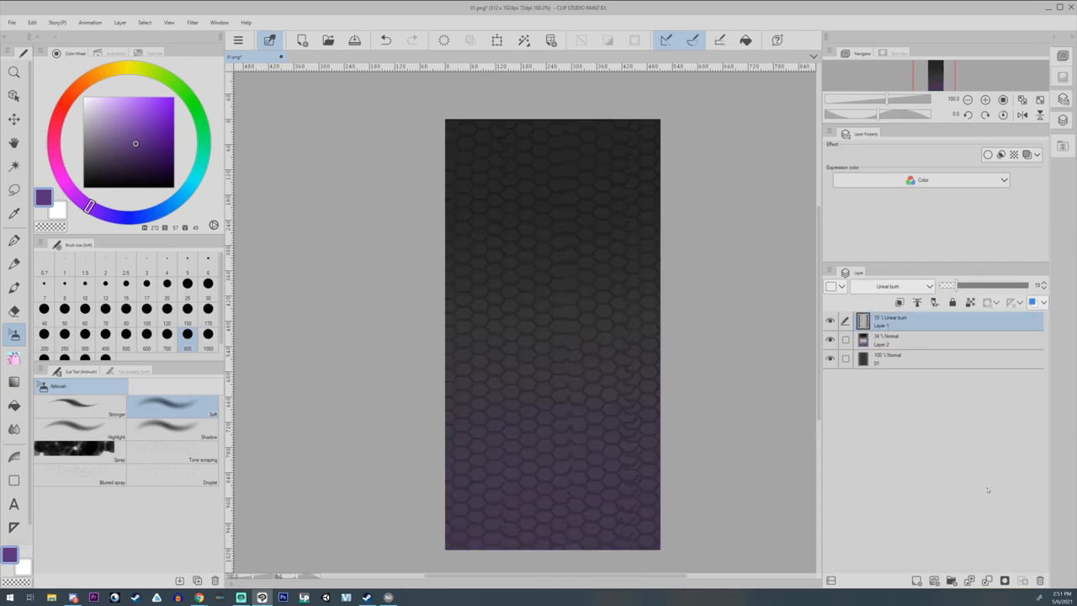
{"action": "left_click", "coordinate": [11, 22]}
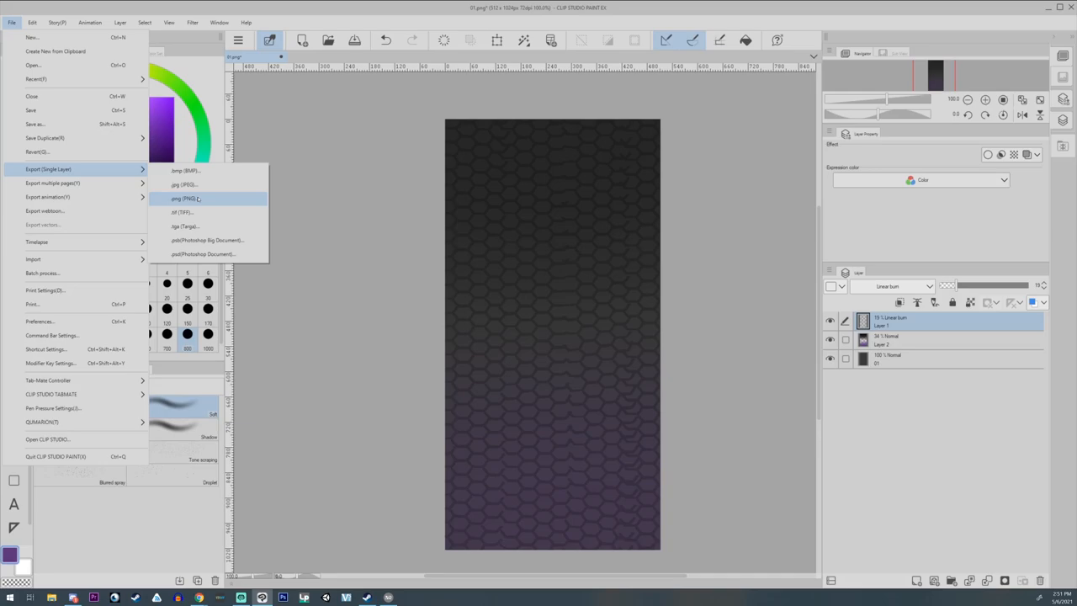
- Export the tail texture as a PNG into a character folder under commissions
{"action": "left_click", "coordinate": [183, 198]}
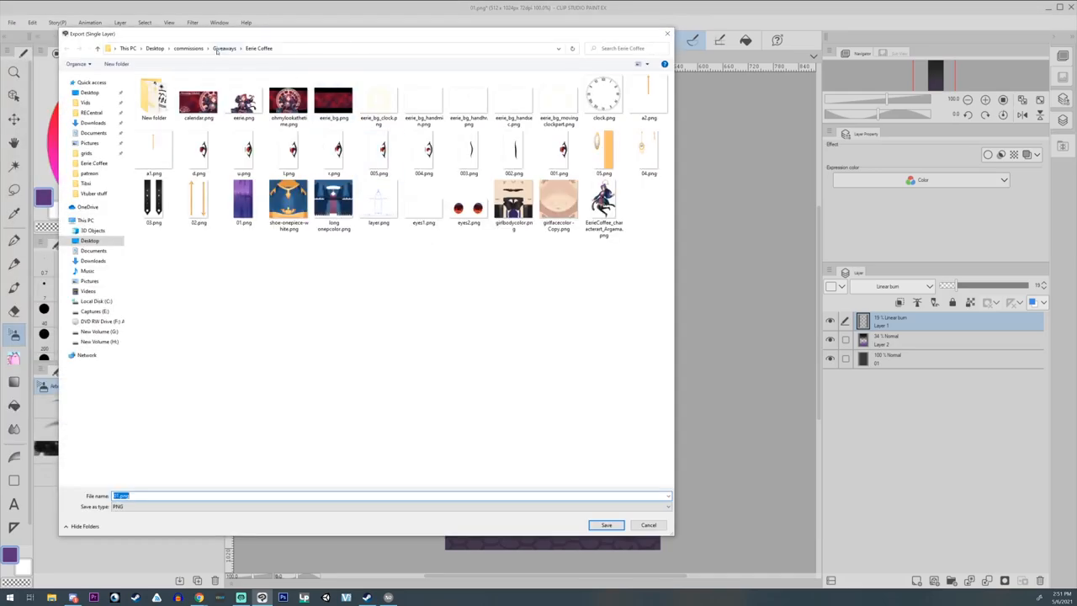
{"action": "left_click", "coordinate": [188, 47]}
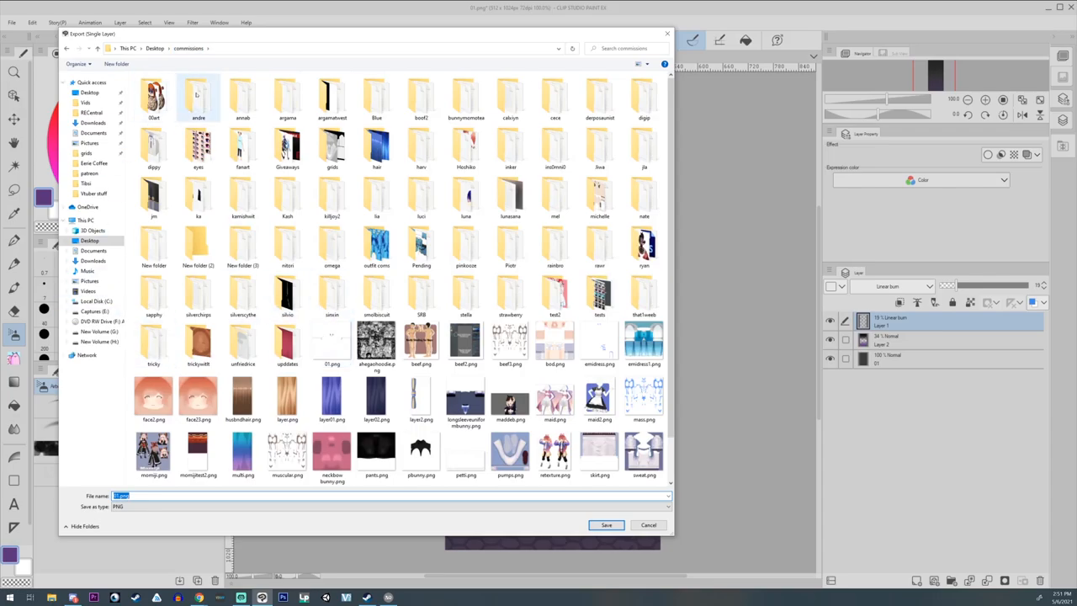
{"action": "double_click", "coordinate": [287, 97]}
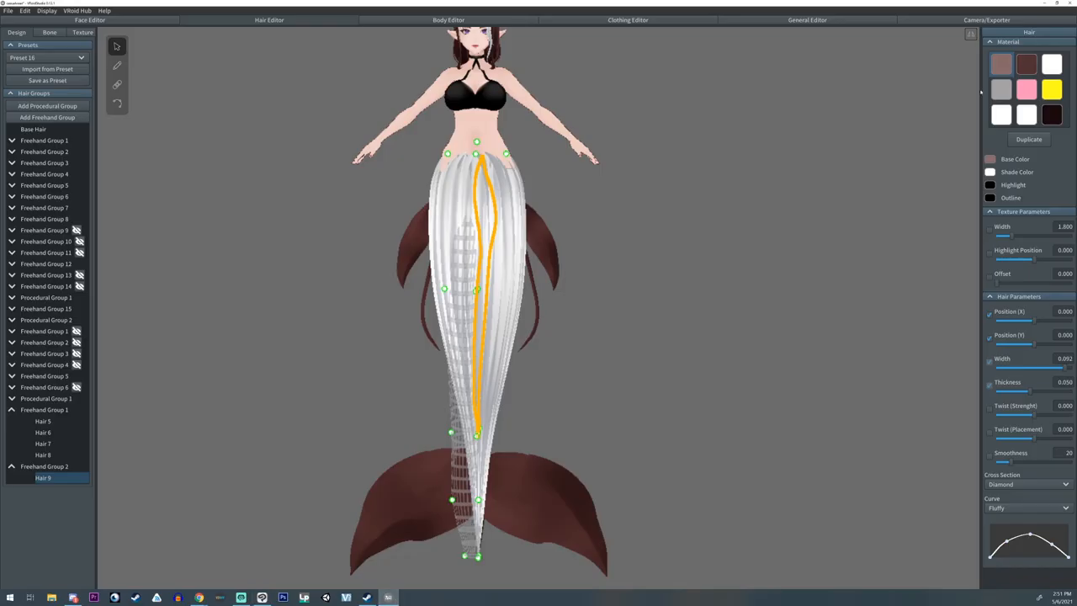
- Import the exported scale PNG as the texture of the tail's Procedural Group 1
{"action": "left_click", "coordinate": [47, 398]}
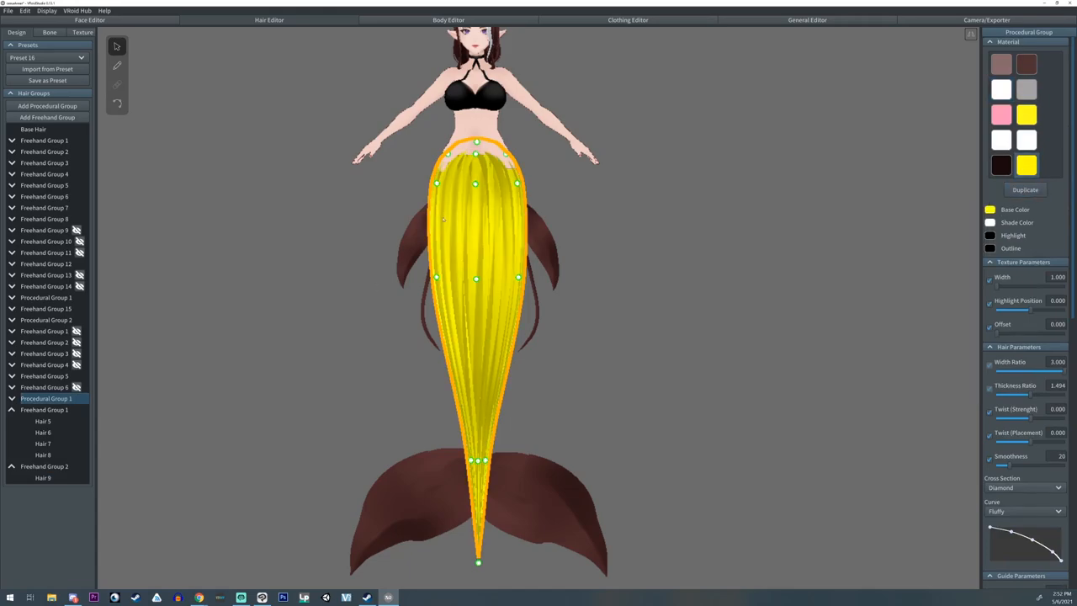
{"action": "left_click", "coordinate": [43, 455]}
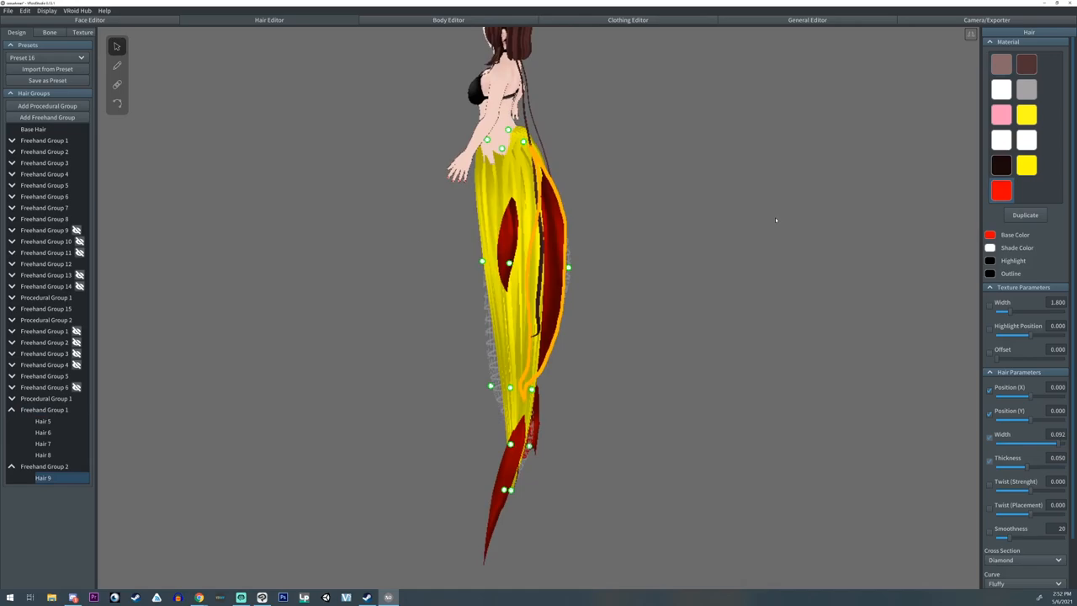
{"action": "left_click", "coordinate": [82, 32]}
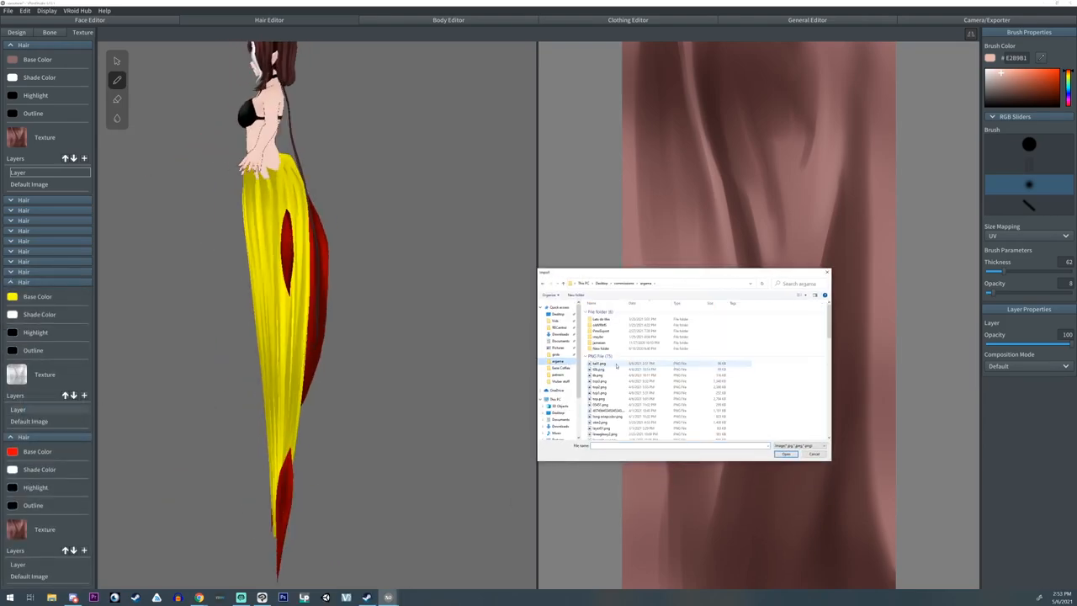
{"action": "left_click", "coordinate": [784, 453]}
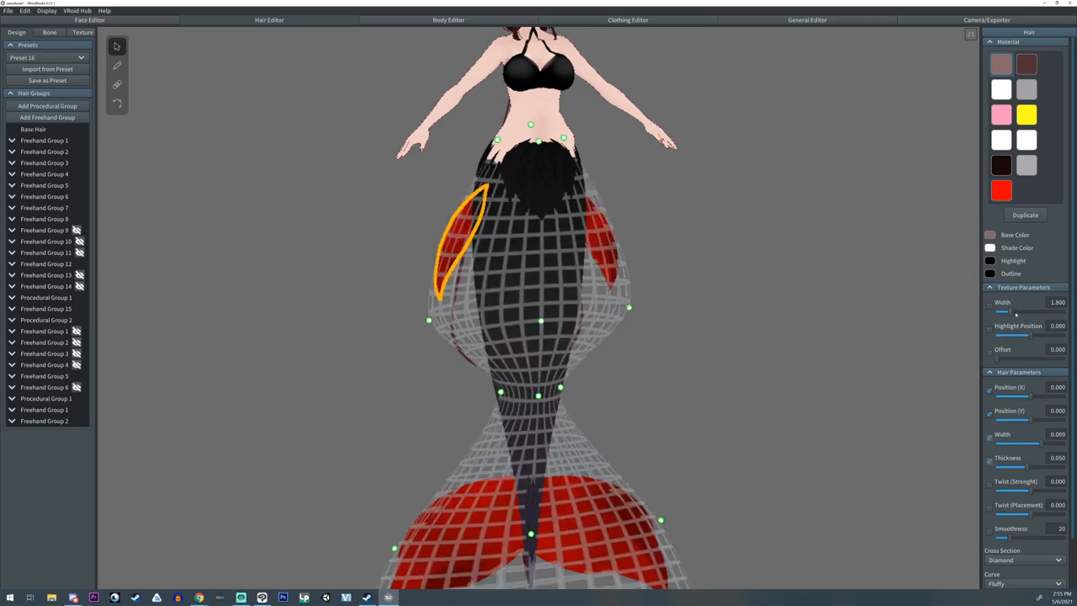
- Select the side-fin and tail-fin hair groups and give them a muted mauve base color
{"action": "left_click", "coordinate": [44, 410]}
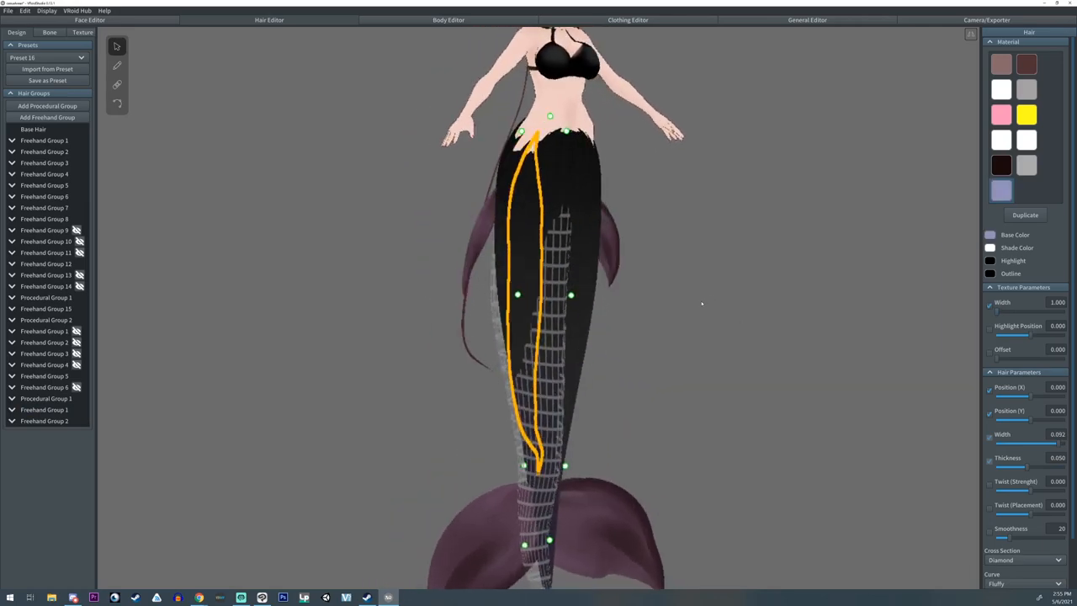
{"action": "left_click", "coordinate": [46, 398]}
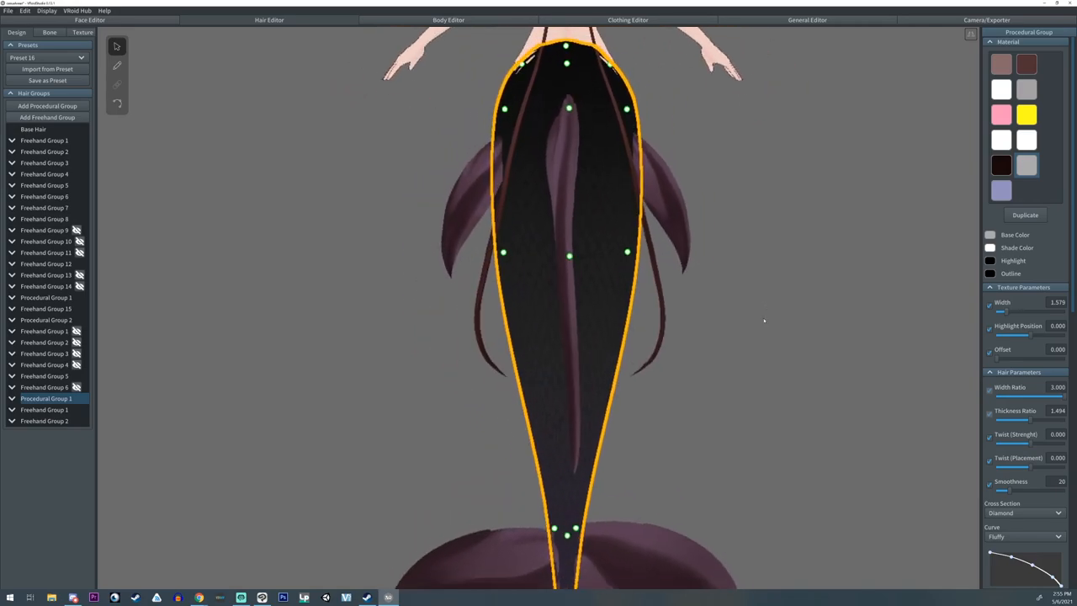
- Test several tail Highlight Position values, reset it to 0, and open the tail texture editor
{"action": "left_click_drag", "start_coordinate": [1001, 334], "coordinate": [1035, 334]}
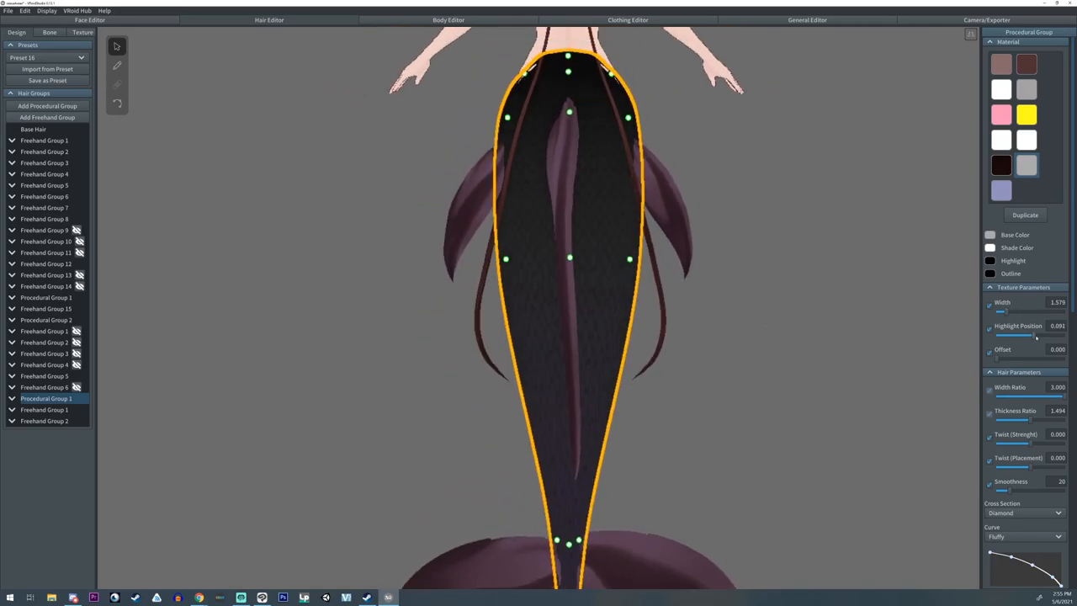
{"action": "left_click_drag", "start_coordinate": [1009, 334], "coordinate": [1005, 334]}
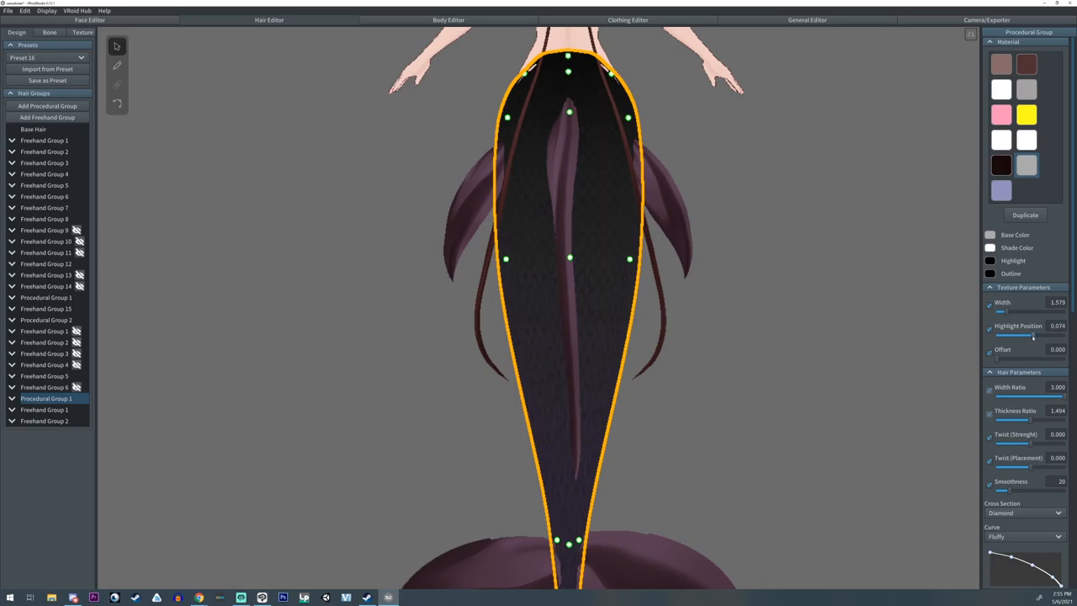
{"action": "left_click_drag", "start_coordinate": [1026, 335], "coordinate": [1035, 335]}
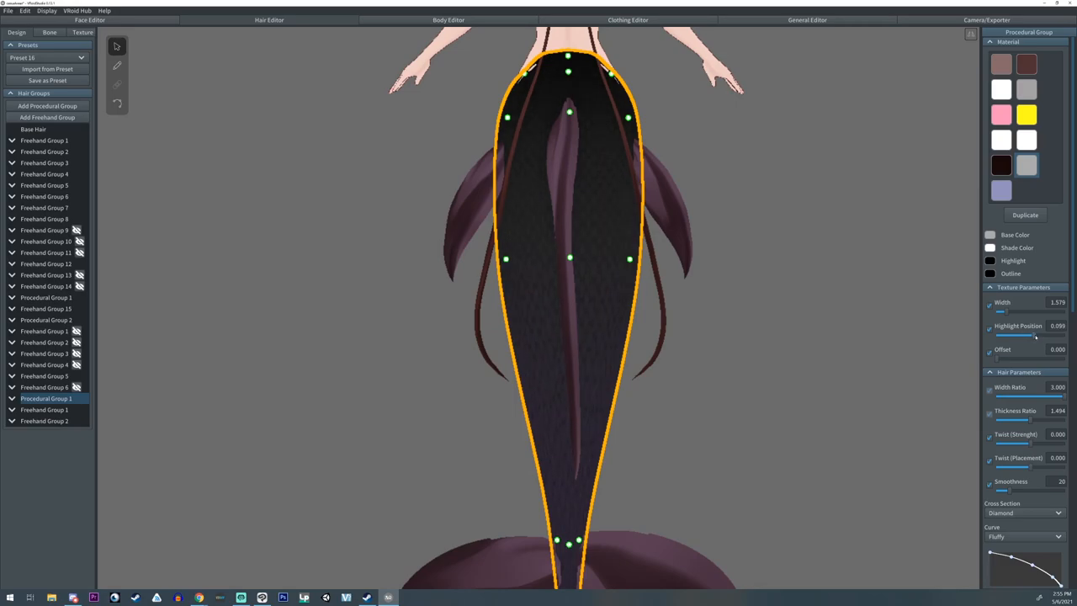
{"action": "left_click_drag", "start_coordinate": [1018, 334], "coordinate": [1040, 334]}
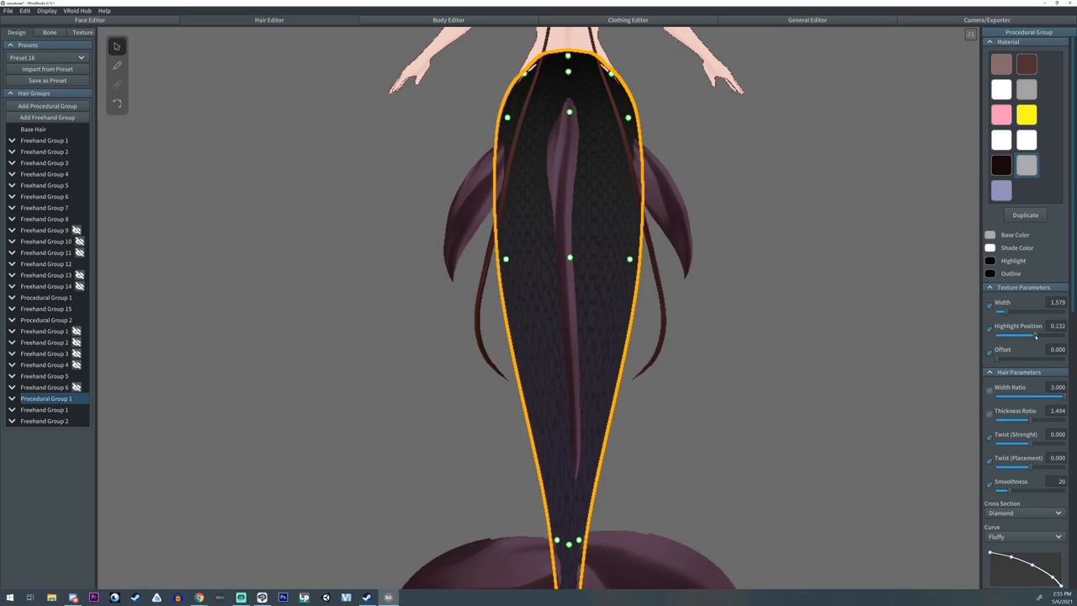
{"action": "left_click_drag", "start_coordinate": [1006, 335], "coordinate": [1037, 335]}
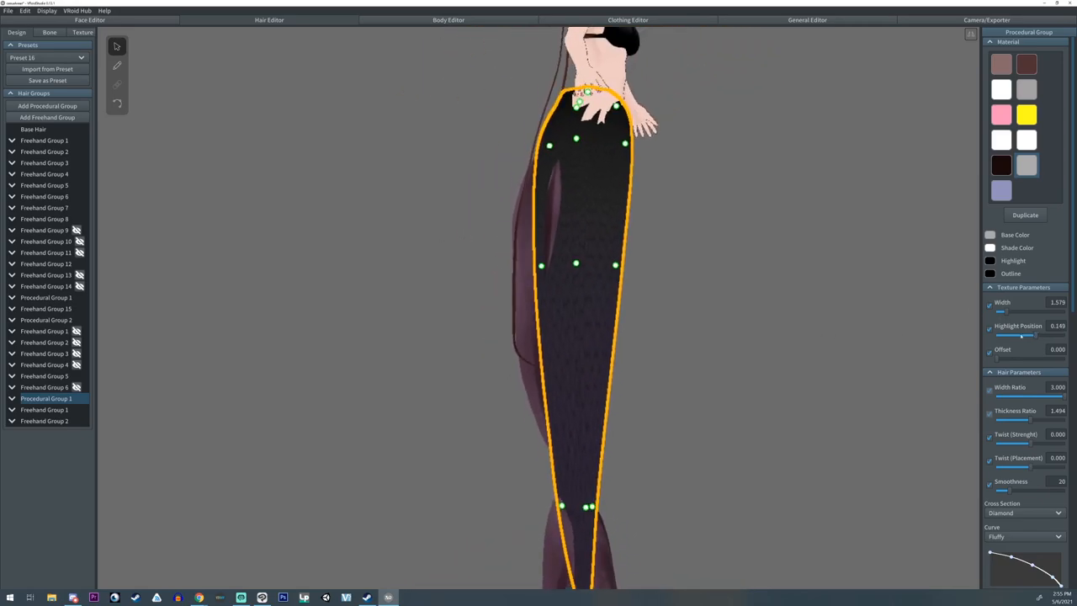
{"action": "left_click_drag", "start_coordinate": [1035, 335], "coordinate": [991, 335]}
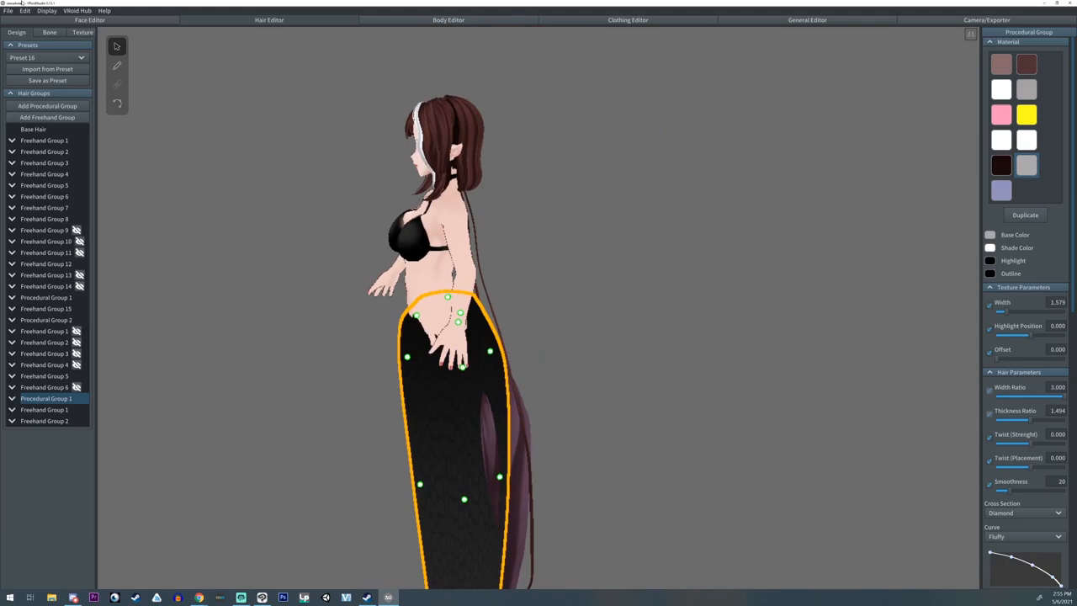
{"action": "left_click", "coordinate": [83, 32]}
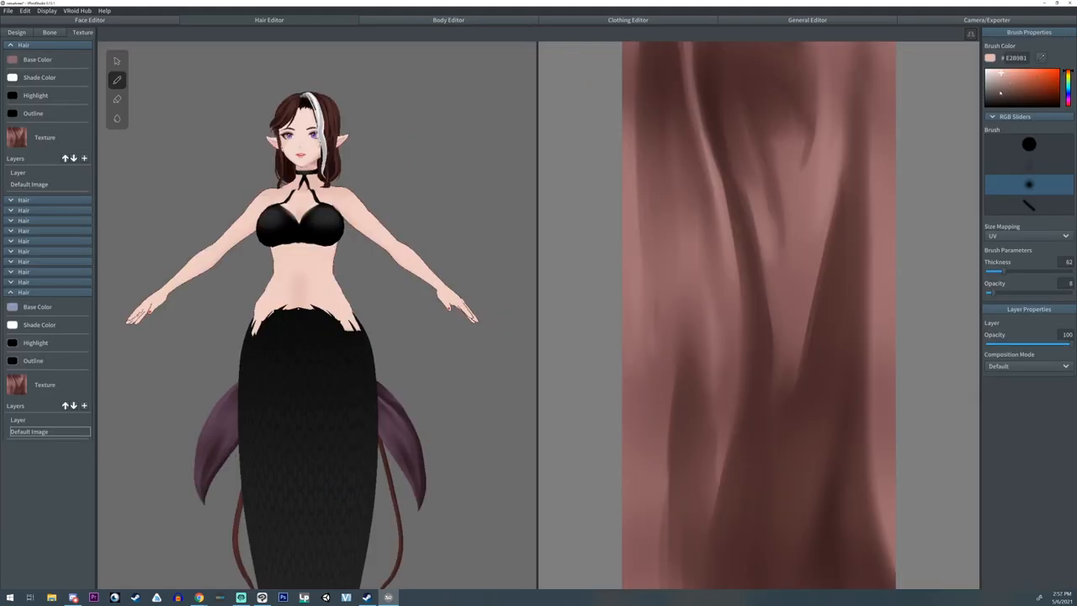
- Change the fins' base color to black and bring up the Body Editor
{"action": "left_click", "coordinate": [1029, 183]}
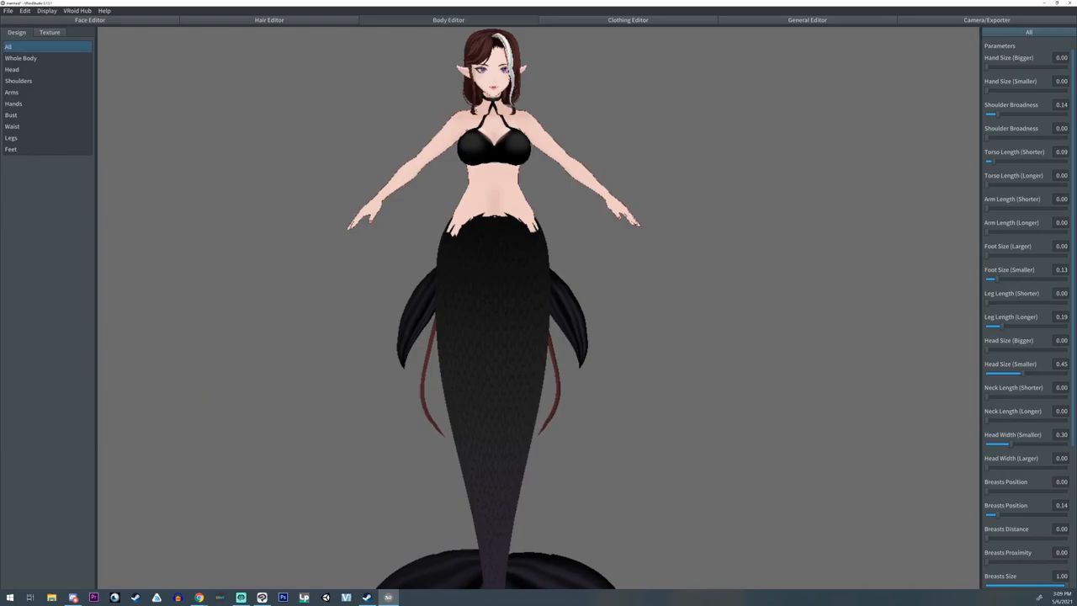
- Paint black scale-like dots on the face, shoulders, arms and waistline of the skin texture
{"action": "left_click", "coordinate": [50, 32]}
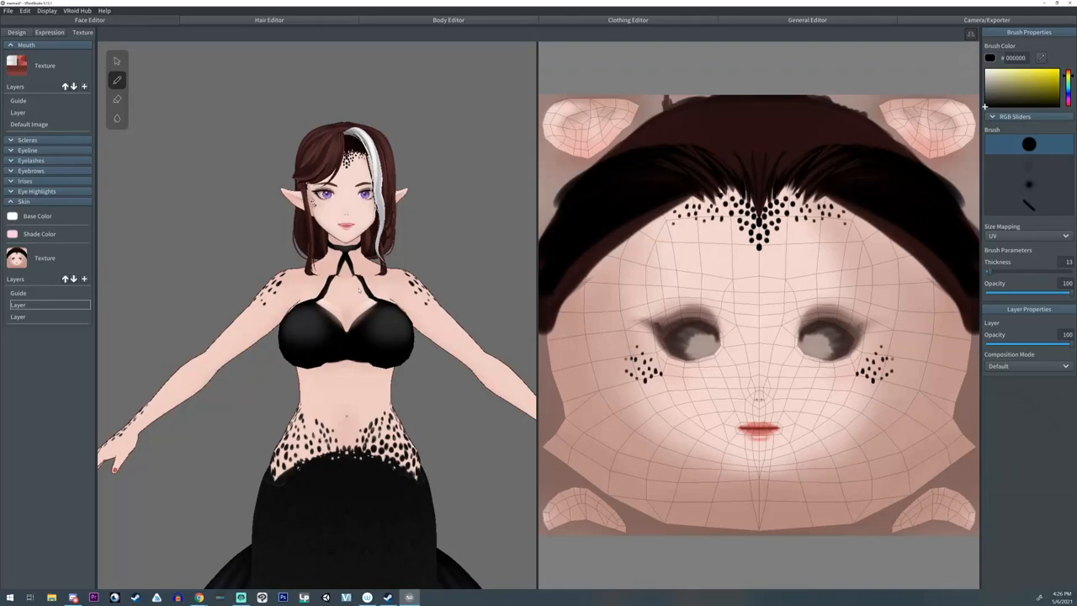
- Select Hair 5 in Freehand Group 1 and move its guide points to reshape the left fin lobe
{"action": "left_click", "coordinate": [270, 19]}
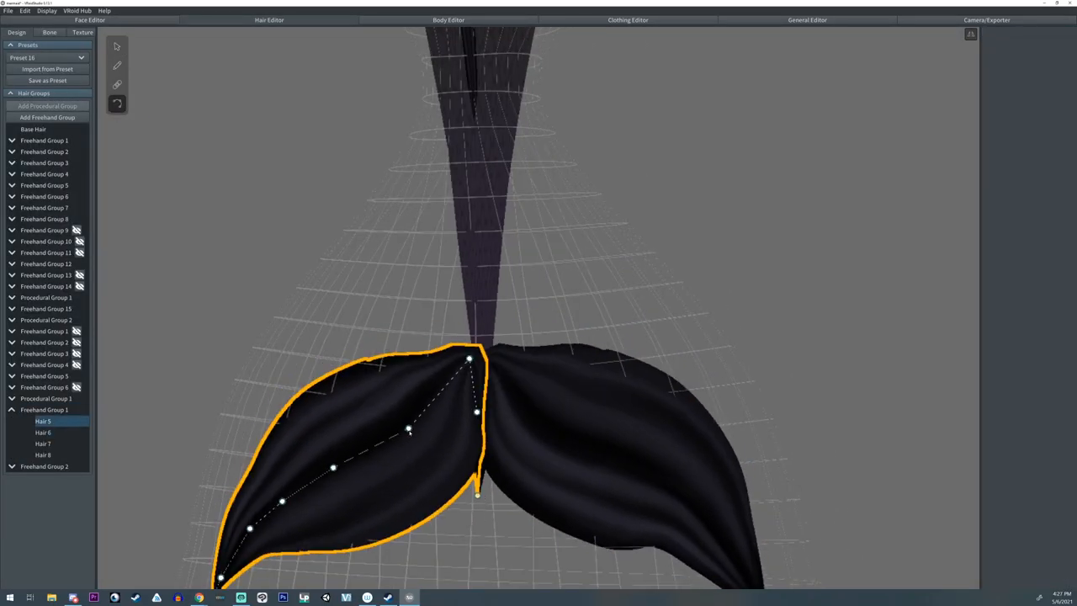
{"action": "left_click", "coordinate": [43, 432]}
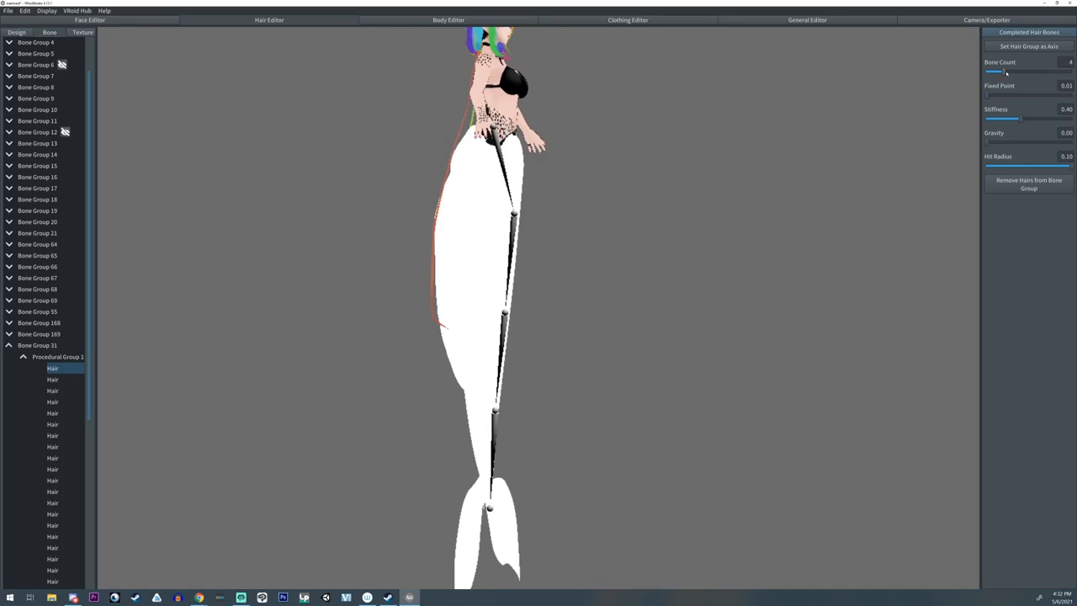
{"action": "mouse_move", "coordinate": [481, 286]}
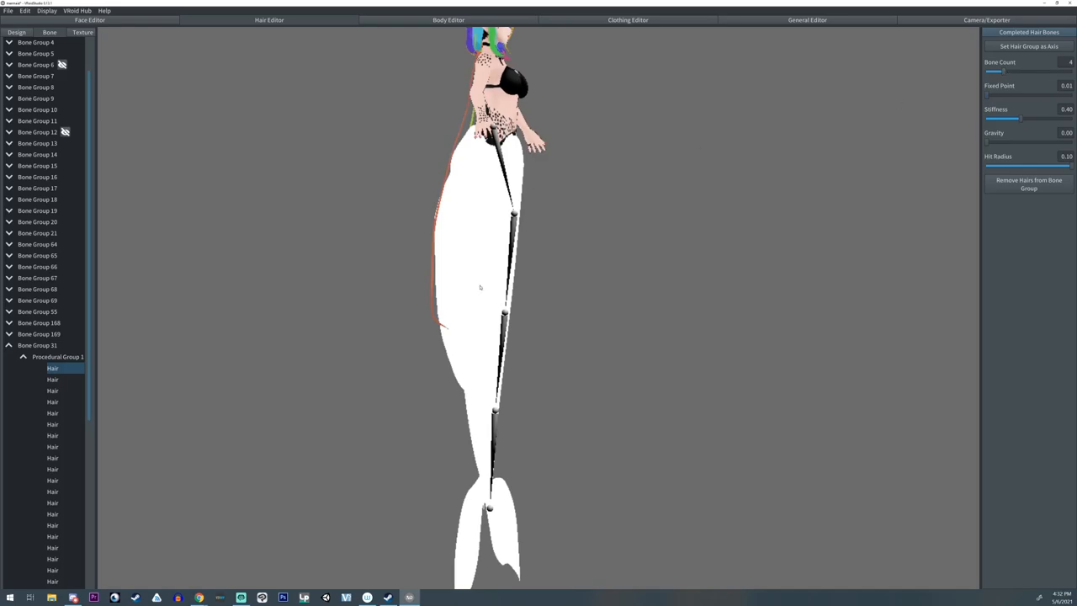
- Preview the finished black-tailed mermaid in the Camera/Exporter view
{"action": "left_click_drag", "start_coordinate": [1014, 71], "coordinate": [1023, 71]}
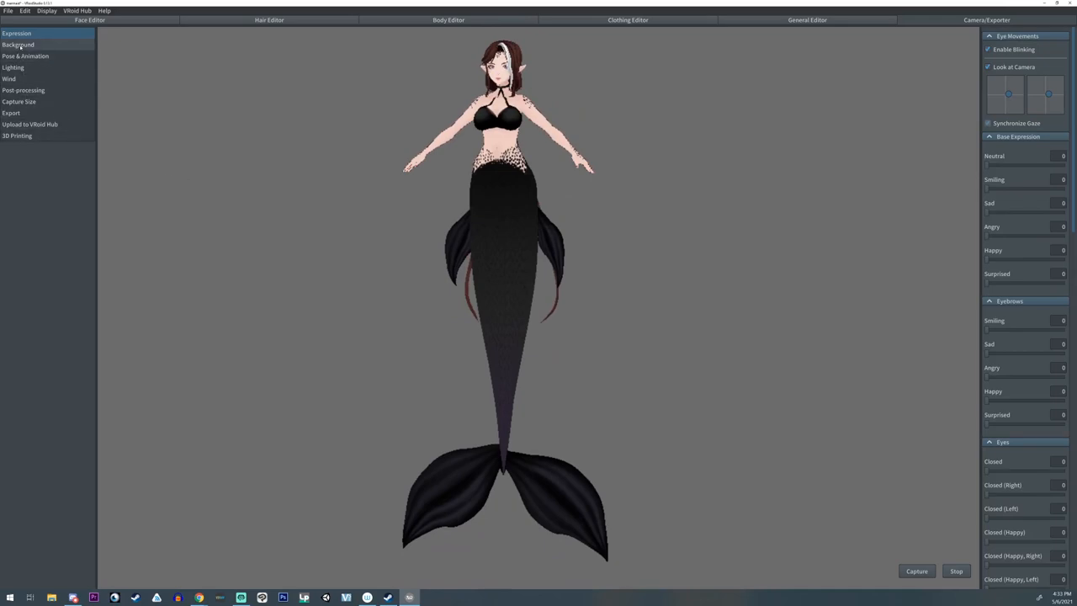
- Play the Walking animation on the mermaid, then return to the Hair Editor bone groups
{"action": "left_click", "coordinate": [25, 56]}
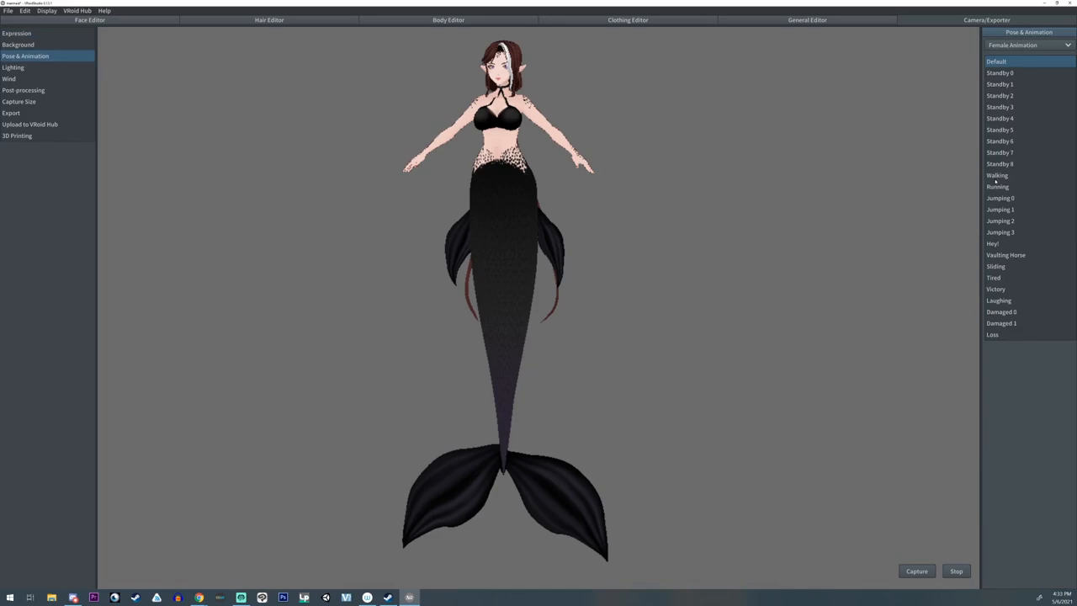
{"action": "left_click", "coordinate": [997, 175]}
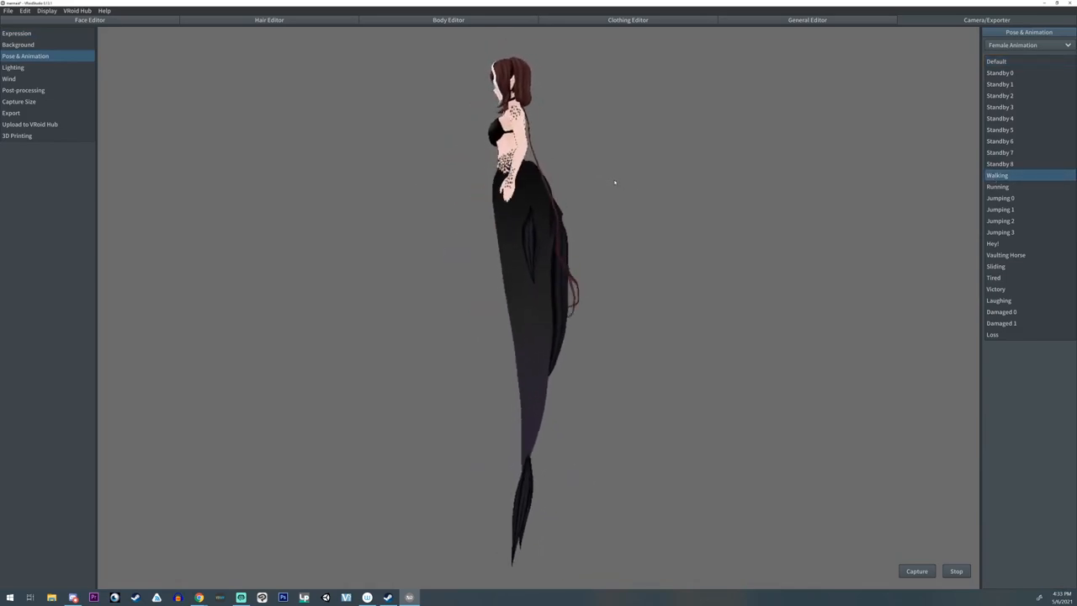
{"action": "left_click", "coordinate": [1000, 129]}
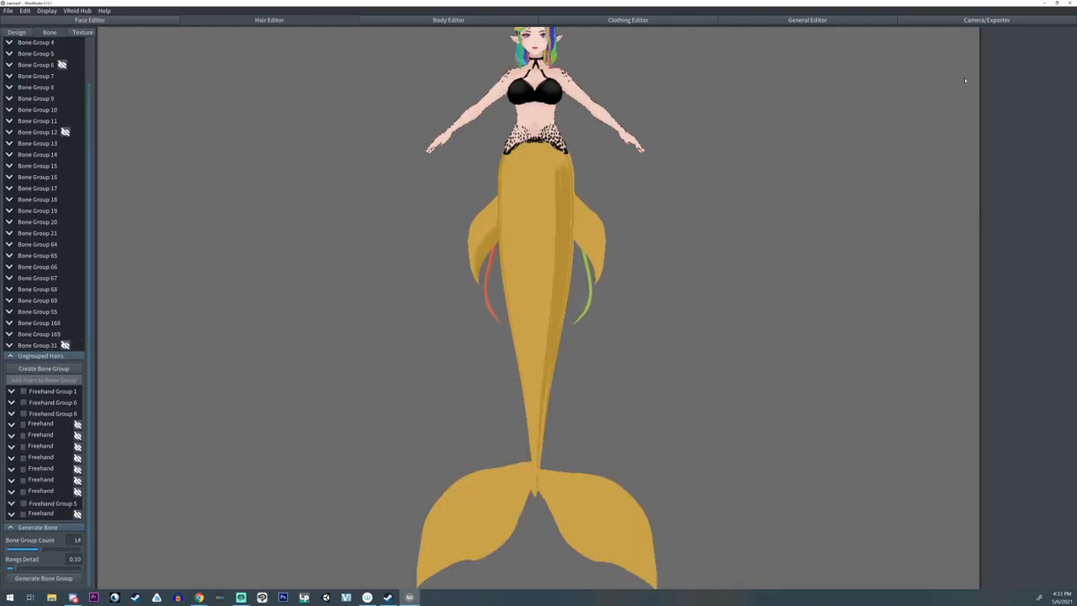
- Select Bone Group 31 and raise the tail's bone count to six
{"action": "left_click", "coordinate": [38, 345]}
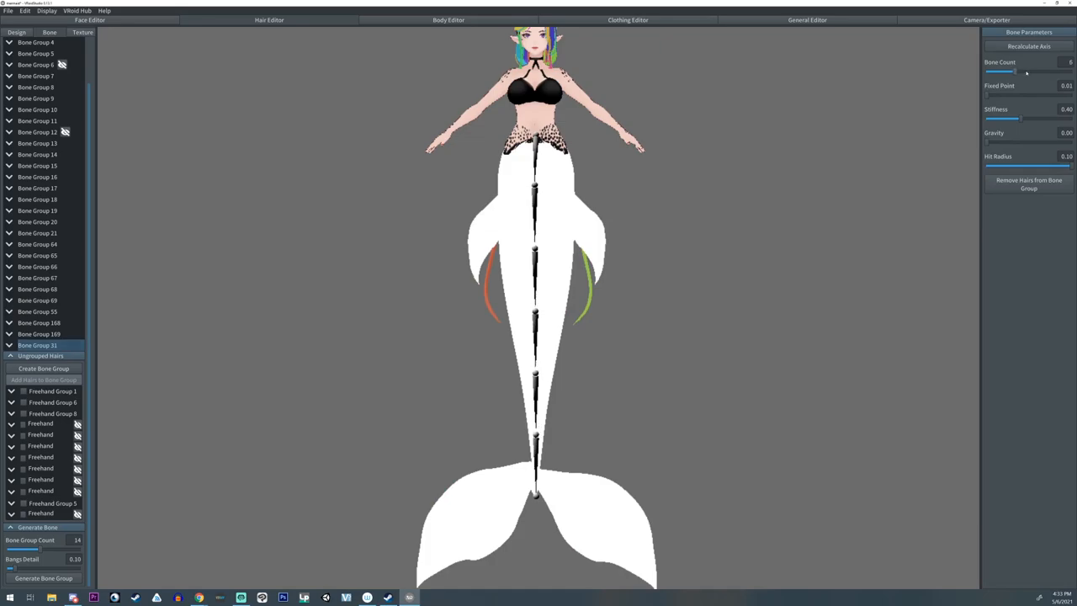
{"action": "left_click_drag", "start_coordinate": [1014, 72], "coordinate": [1037, 71]}
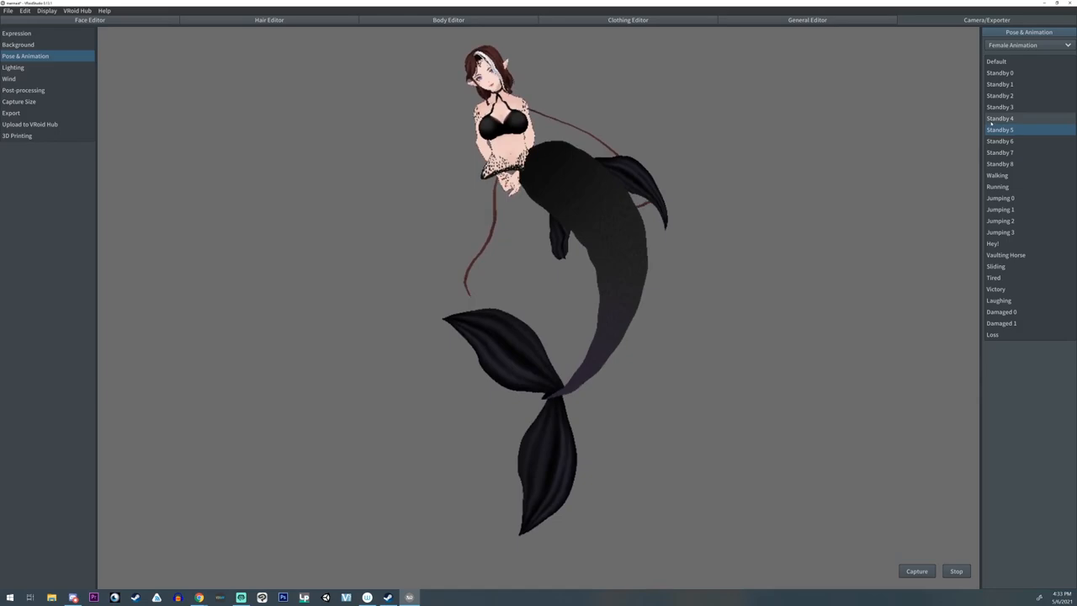
- Preview the Standby 4 and Standby 6 poses, then view the capture size and export settings
{"action": "left_click", "coordinate": [1000, 118]}
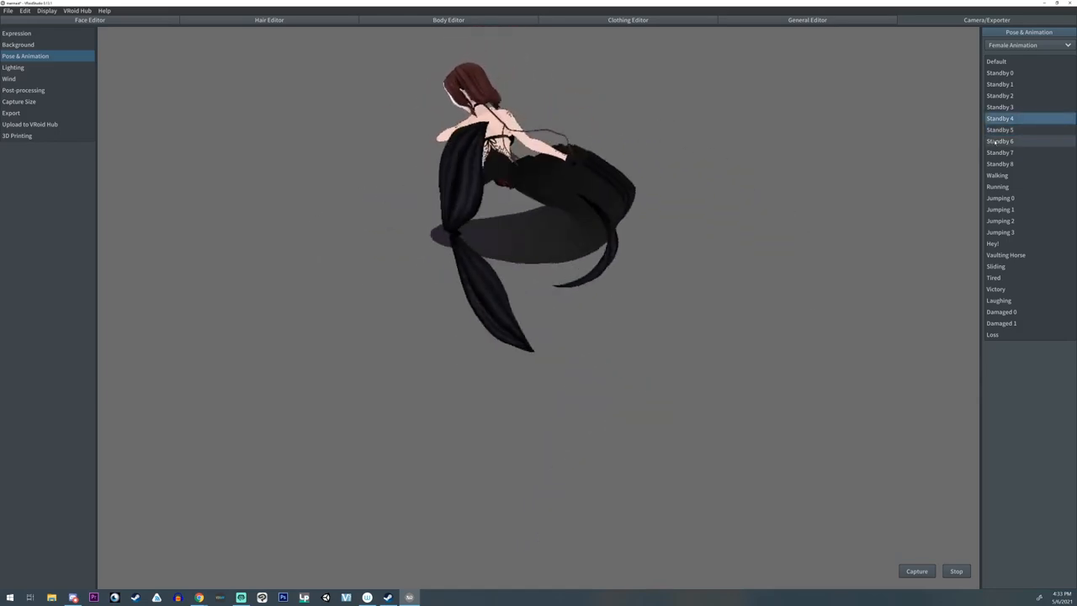
{"action": "left_click", "coordinate": [1000, 141]}
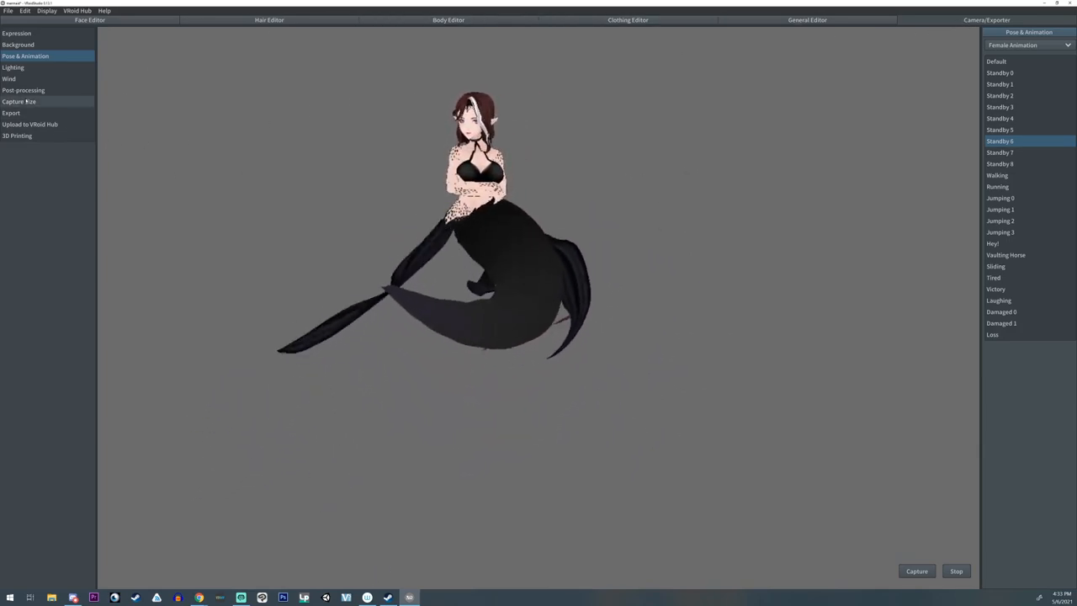
{"action": "left_click", "coordinate": [19, 101]}
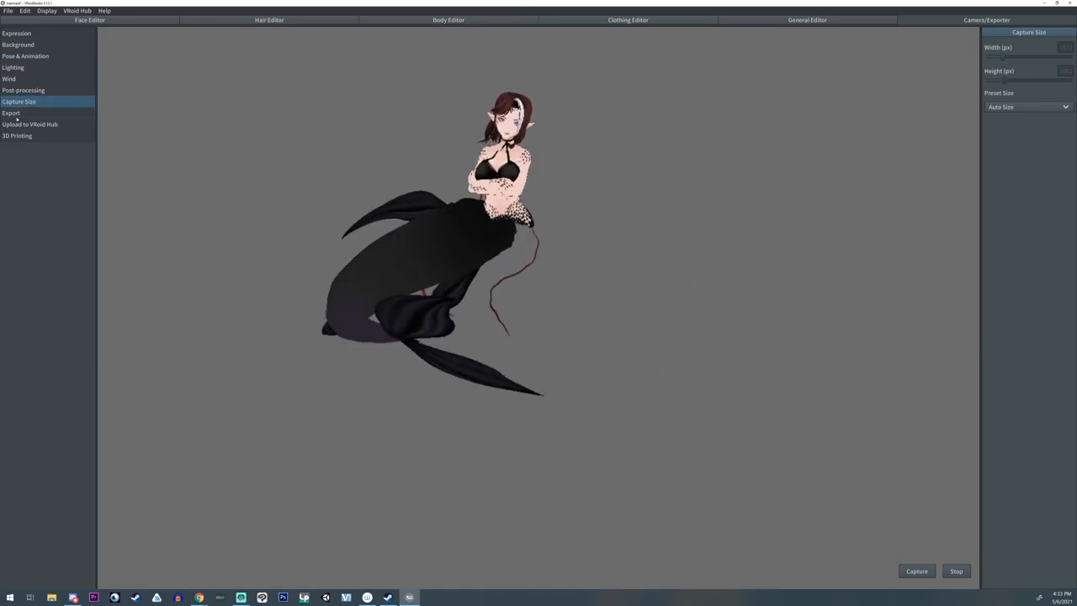
{"action": "mouse_move", "coordinate": [904, 112]}
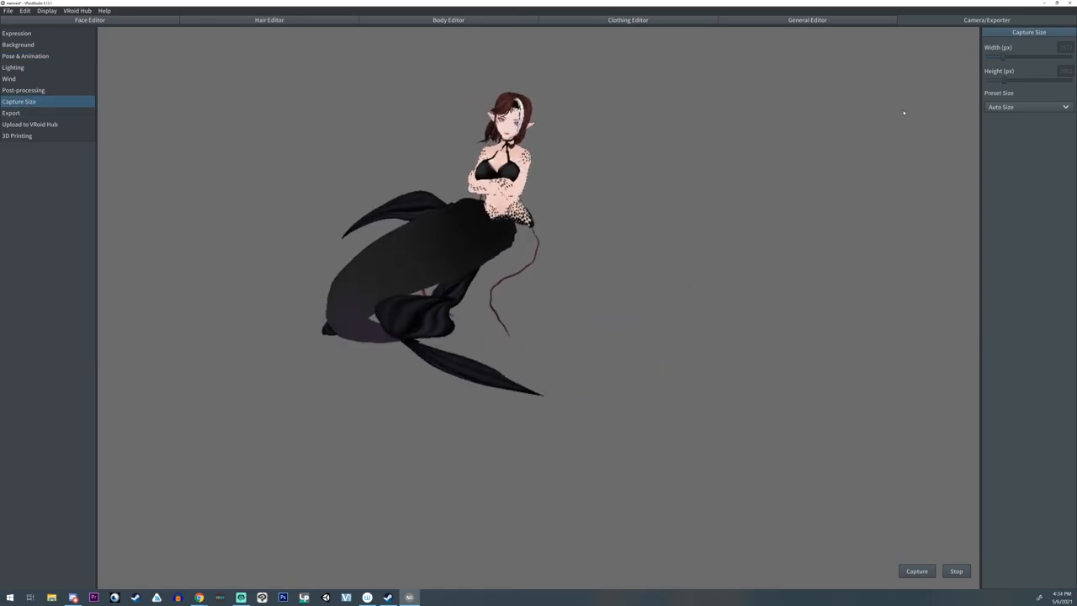
{"action": "left_click", "coordinate": [11, 112]}
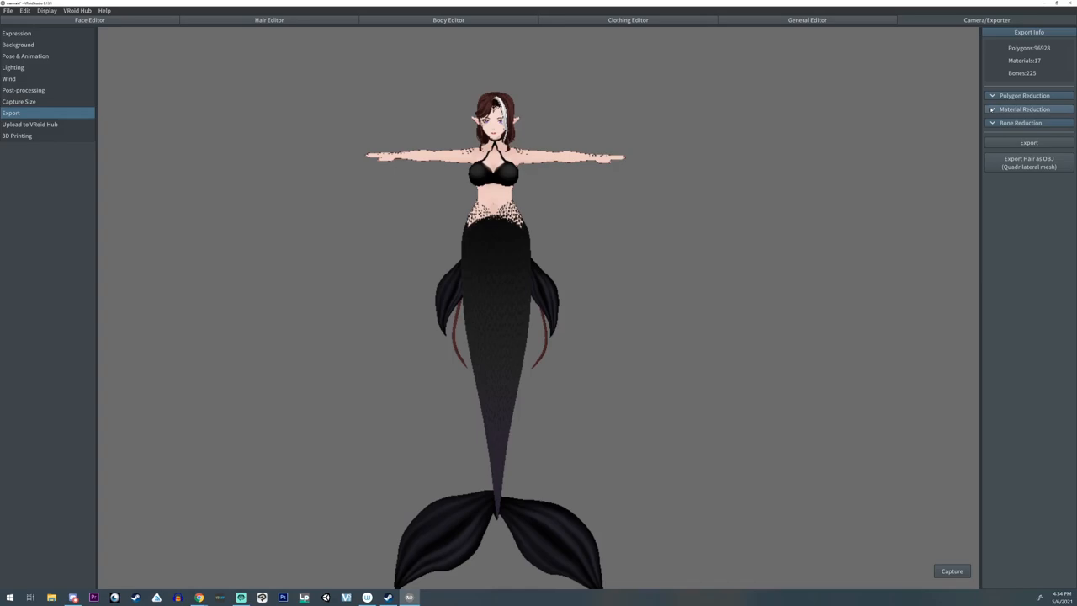
- Export the mermaid from VRoid Studio as VRM with Combine Hair Mesh unchecked
{"action": "left_click", "coordinate": [1024, 109]}
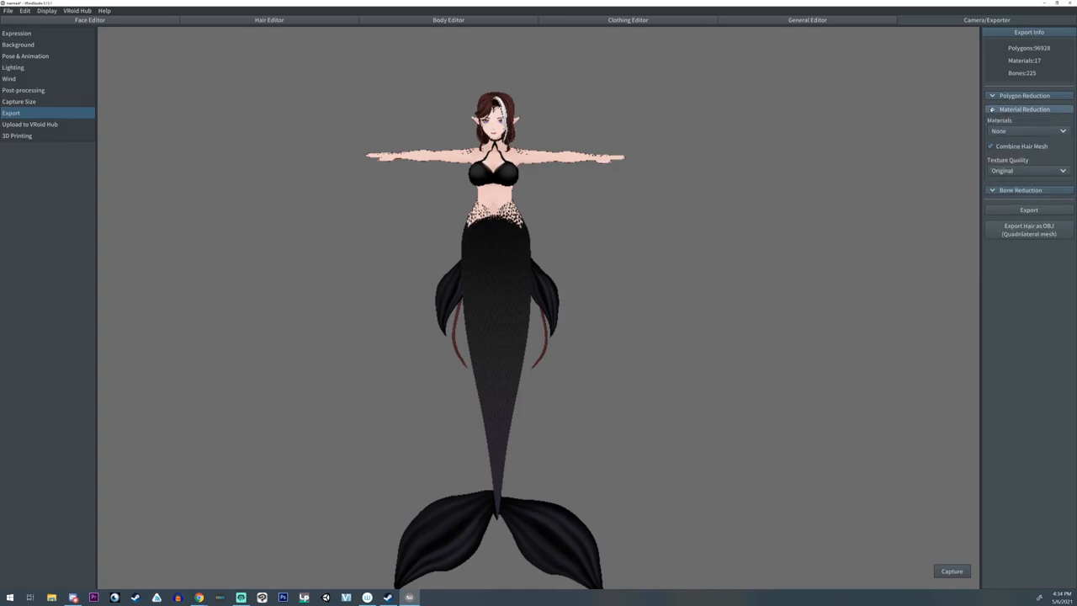
{"action": "left_click", "coordinate": [1020, 189]}
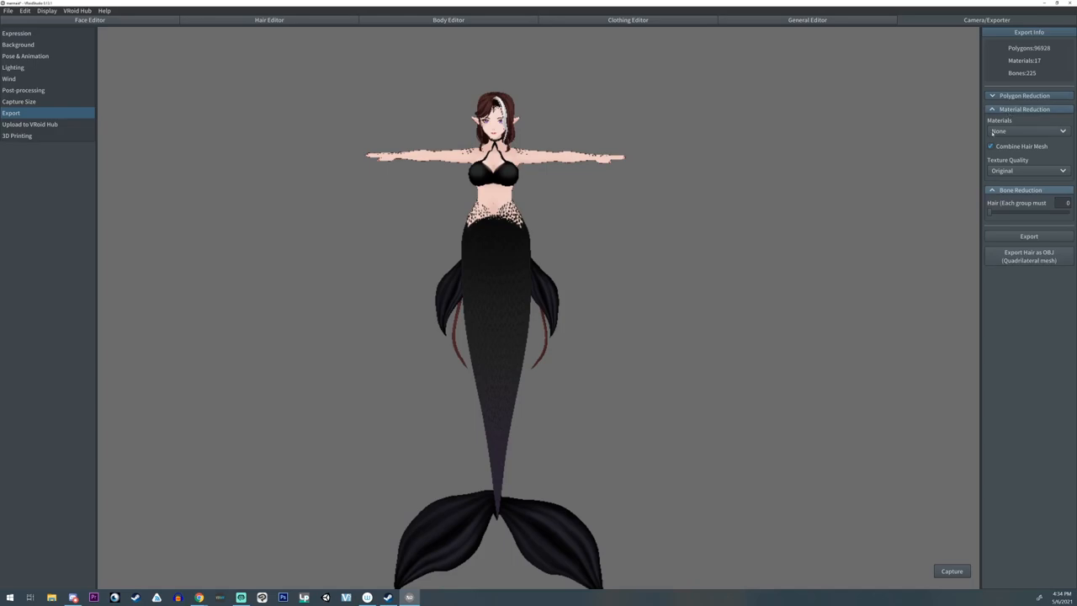
{"action": "left_click", "coordinate": [990, 146]}
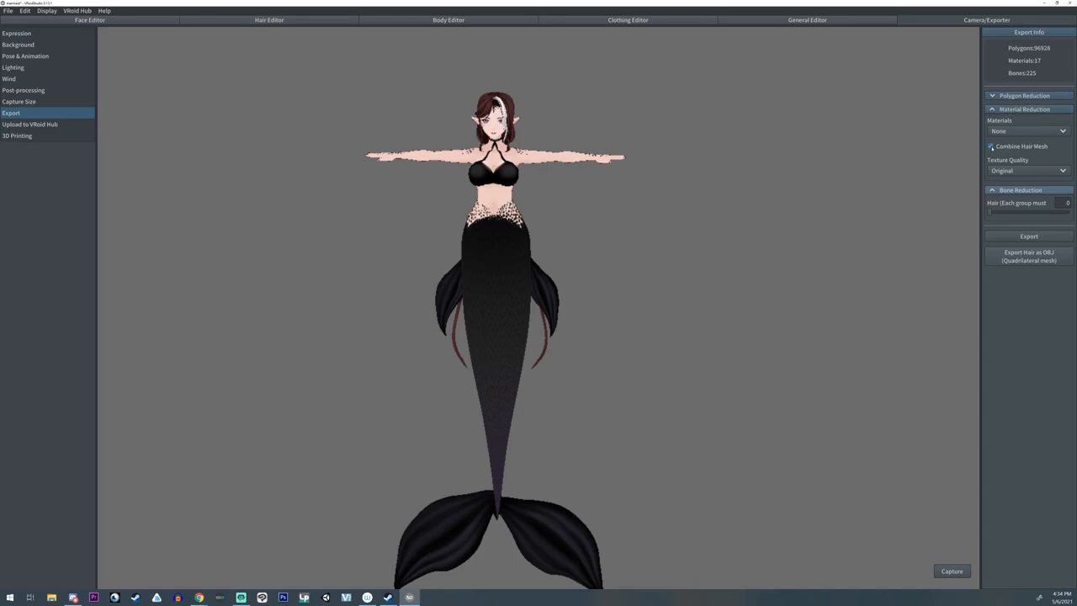
{"action": "left_click", "coordinate": [990, 146]}
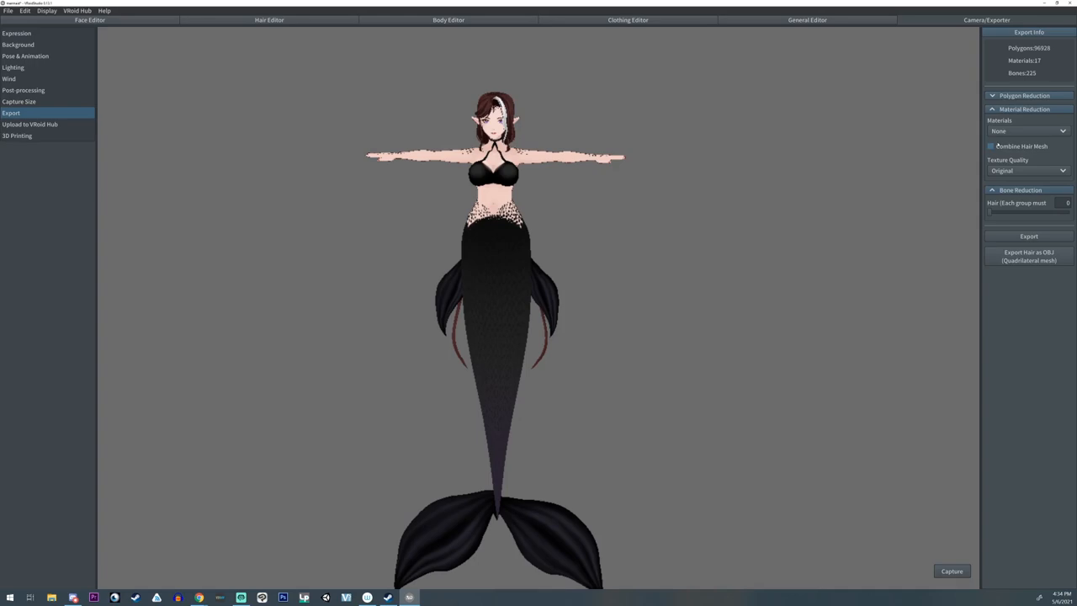
{"action": "left_click", "coordinate": [1028, 235]}
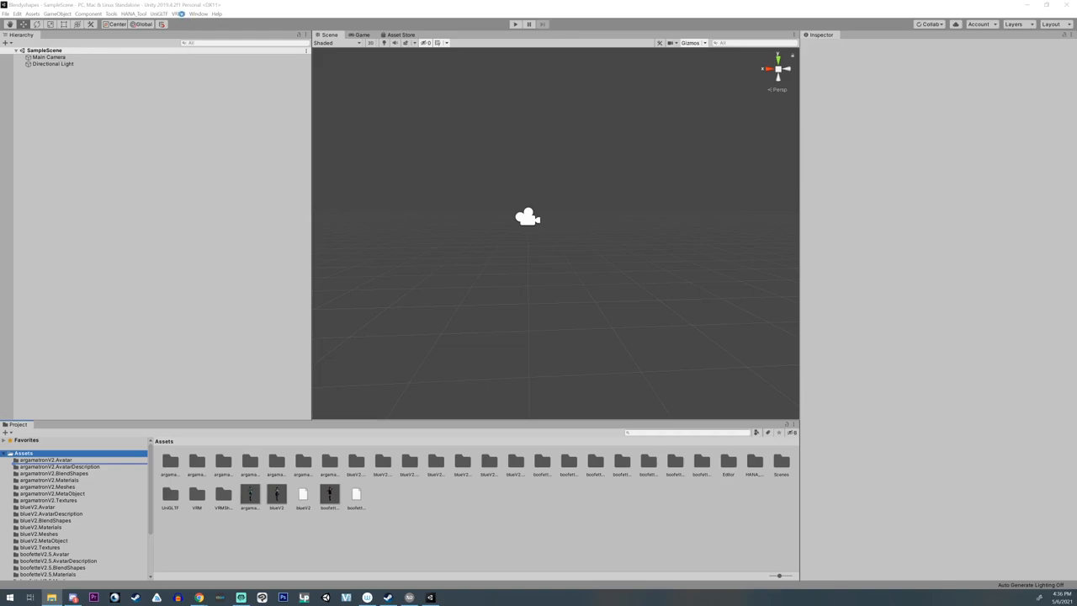
{"action": "left_click", "coordinate": [178, 14]}
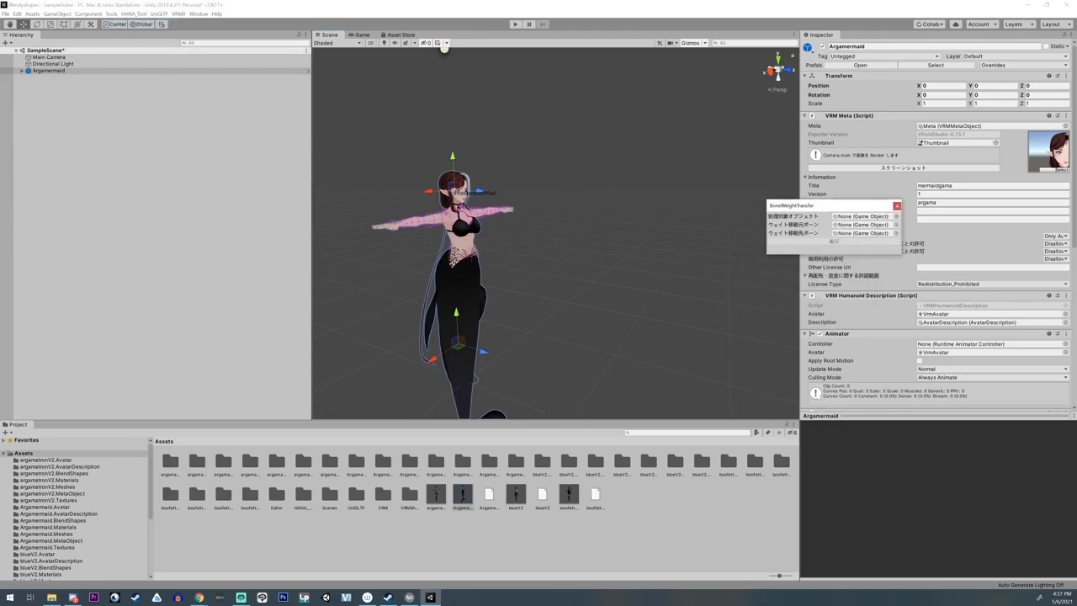
- Expand the Argamermaid avatar's full bone and hair joint hierarchy via Select Children
{"action": "right_click", "coordinate": [48, 71]}
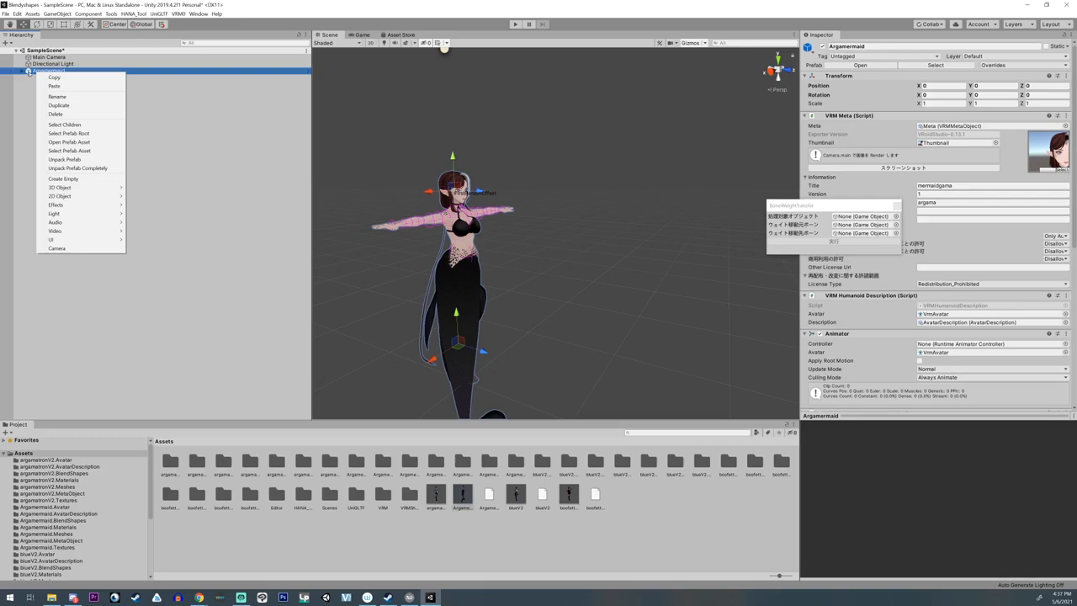
{"action": "mouse_move", "coordinate": [68, 125]}
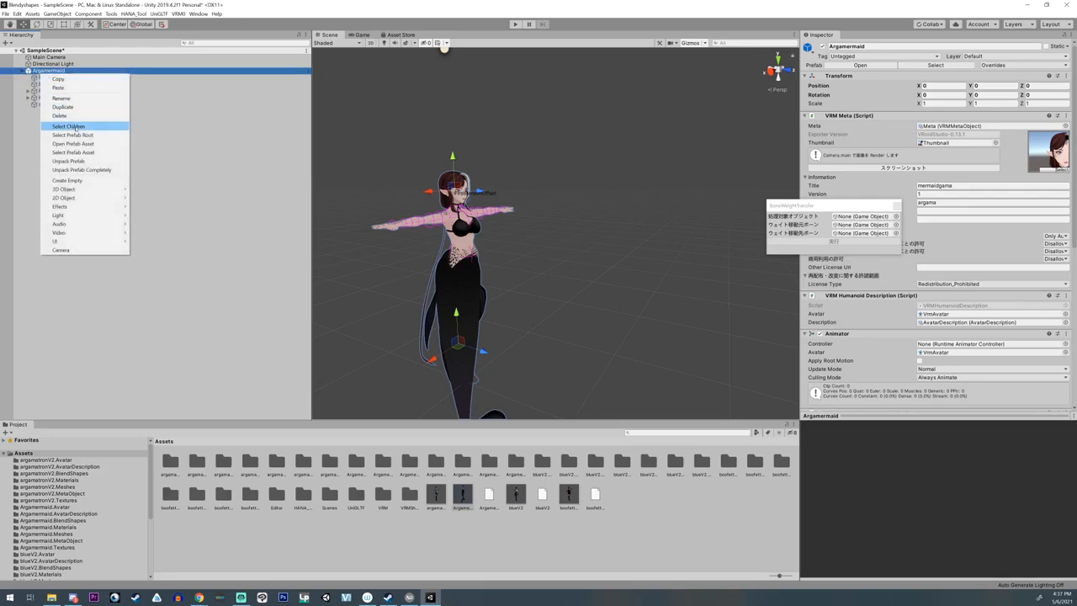
{"action": "left_click", "coordinate": [68, 126]}
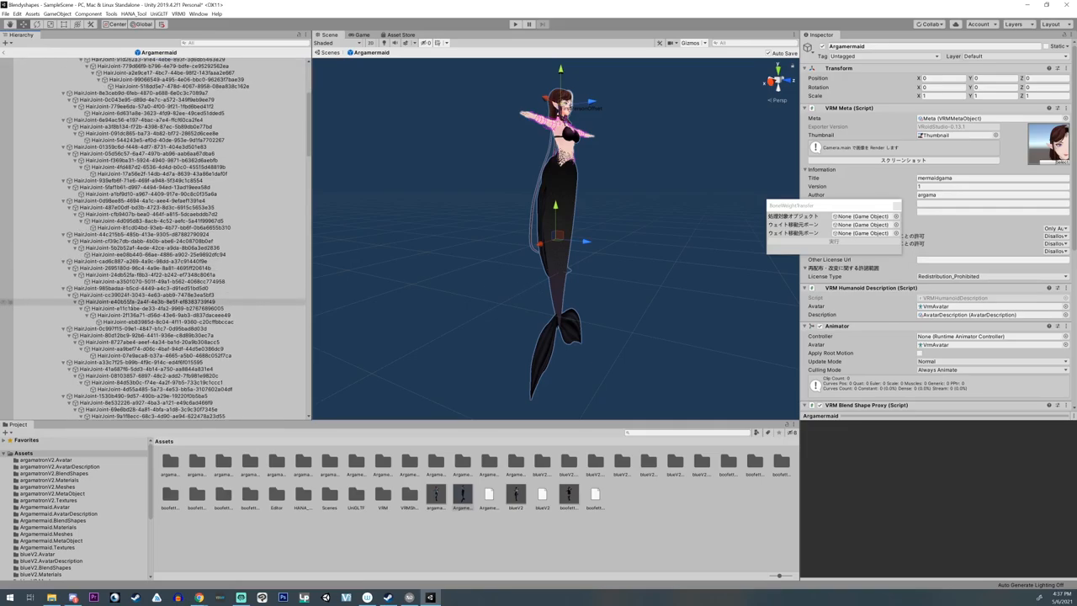
{"action": "scroll", "scroll_direction": "down", "scroll_amount": 3}
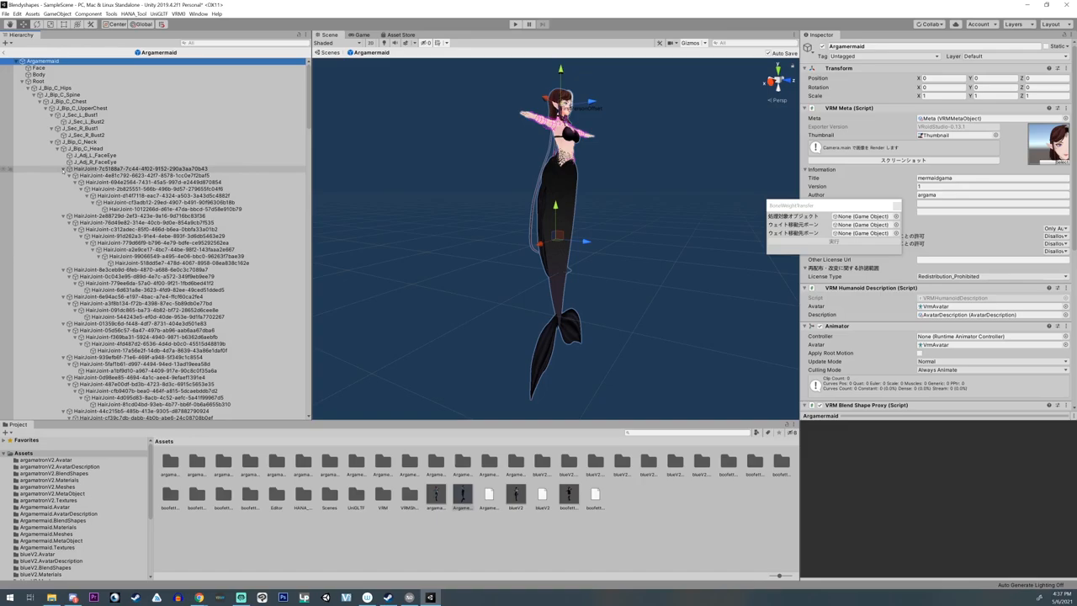
{"action": "left_click", "coordinate": [65, 181]}
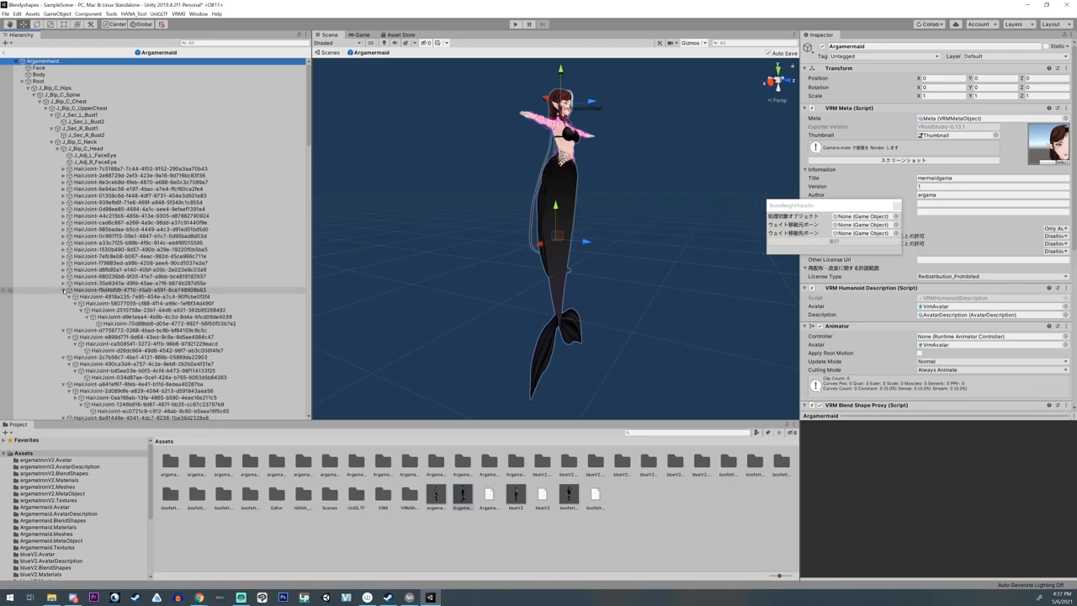
{"action": "scroll", "scroll_direction": "down", "scroll_amount": 3}
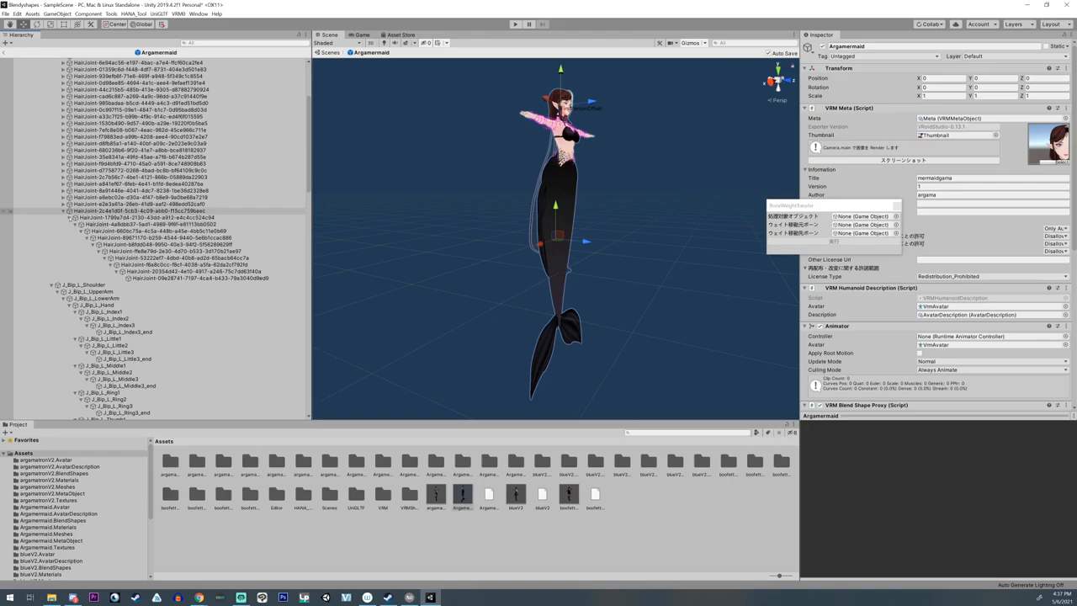
- Transfer the tail's weights to J_Bip_C_Head and J_Bip_C_Hips in BoneWeightTransfer
{"action": "left_click", "coordinate": [126, 261]}
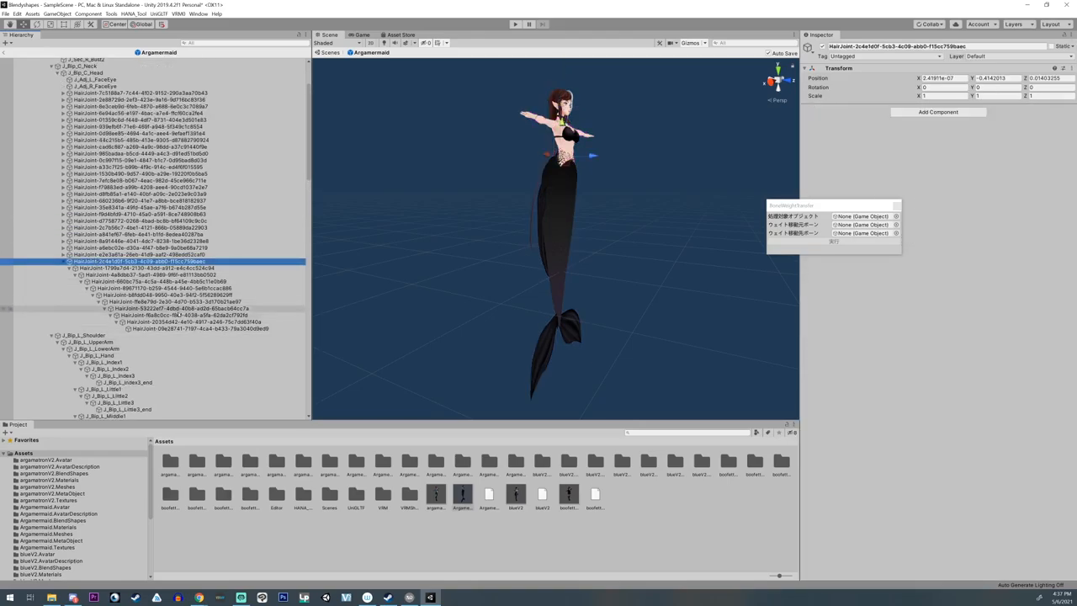
{"action": "left_click", "coordinate": [199, 328]}
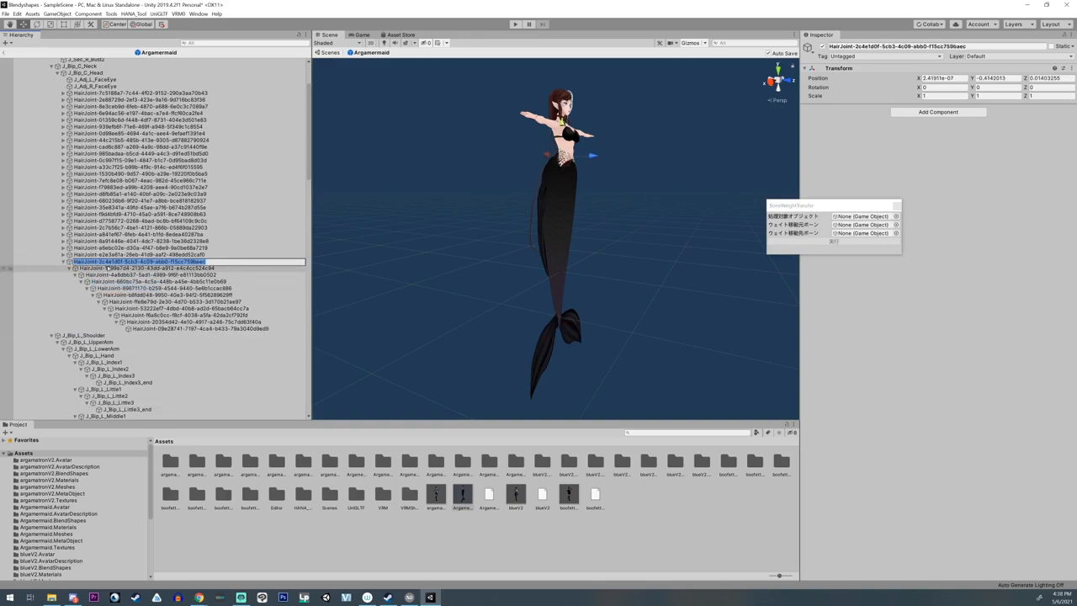
{"action": "left_click", "coordinate": [101, 361]}
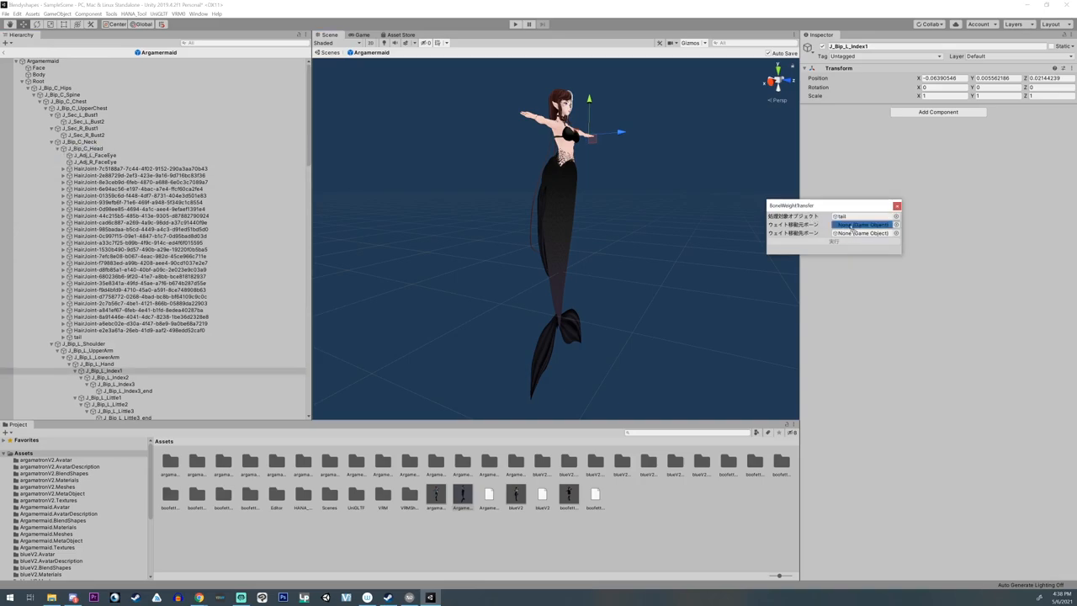
{"action": "left_click", "coordinate": [863, 225]}
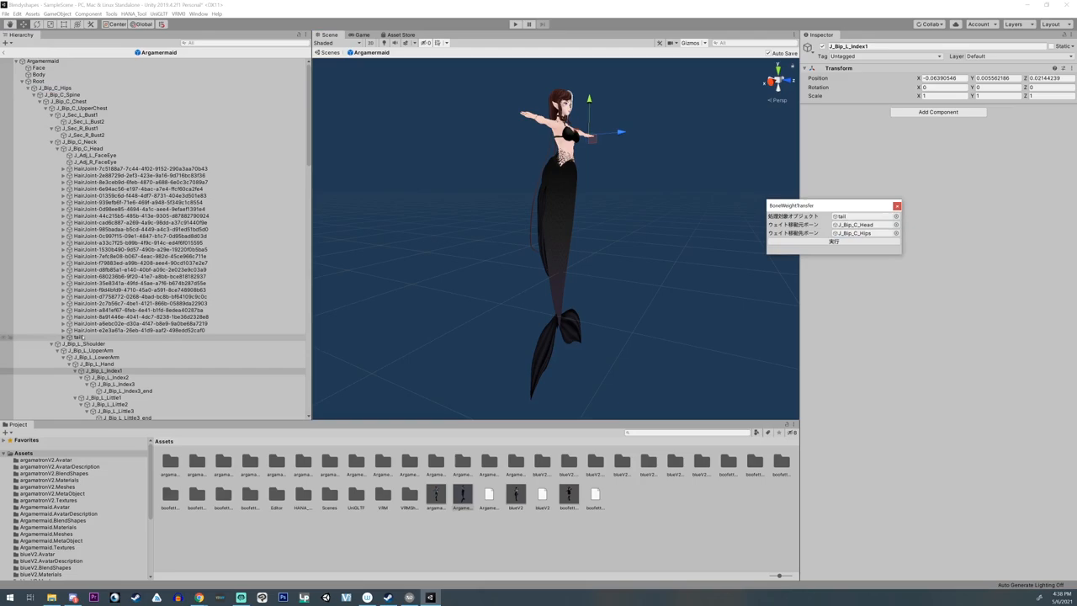
{"action": "left_click", "coordinate": [76, 418]}
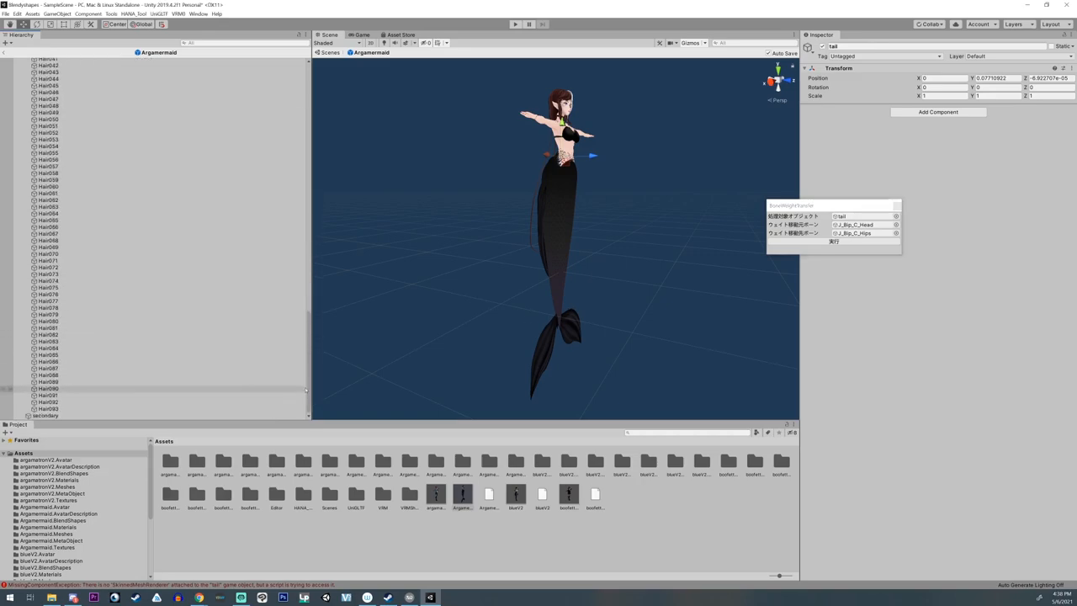
- Pick hair meshes Hair068 and Hair069, then run the head/hips weight transfer on Hair073
{"action": "left_click", "coordinate": [48, 240]}
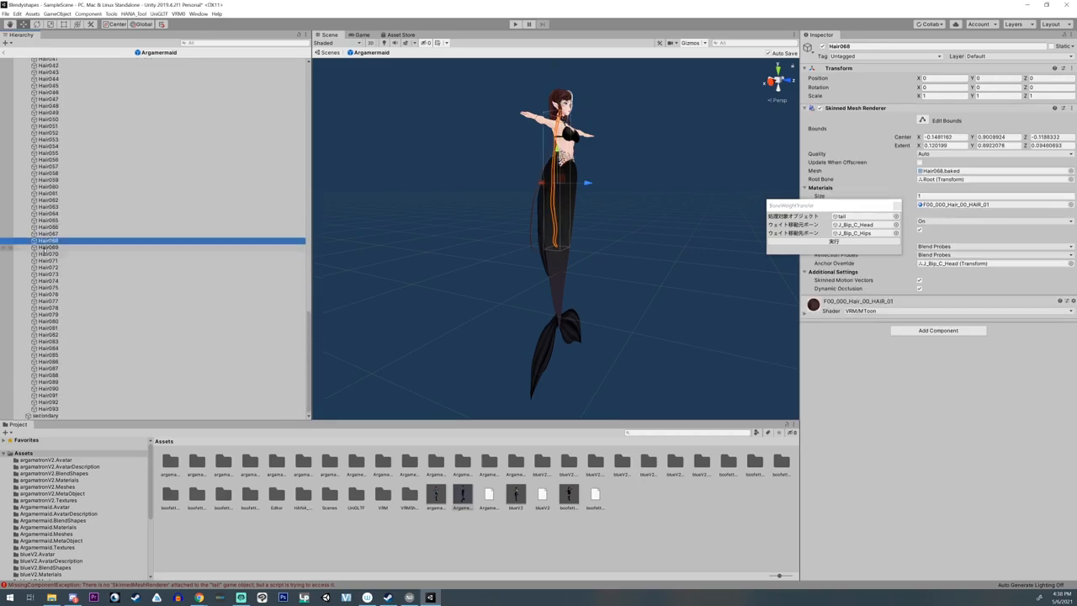
{"action": "left_click", "coordinate": [47, 247]}
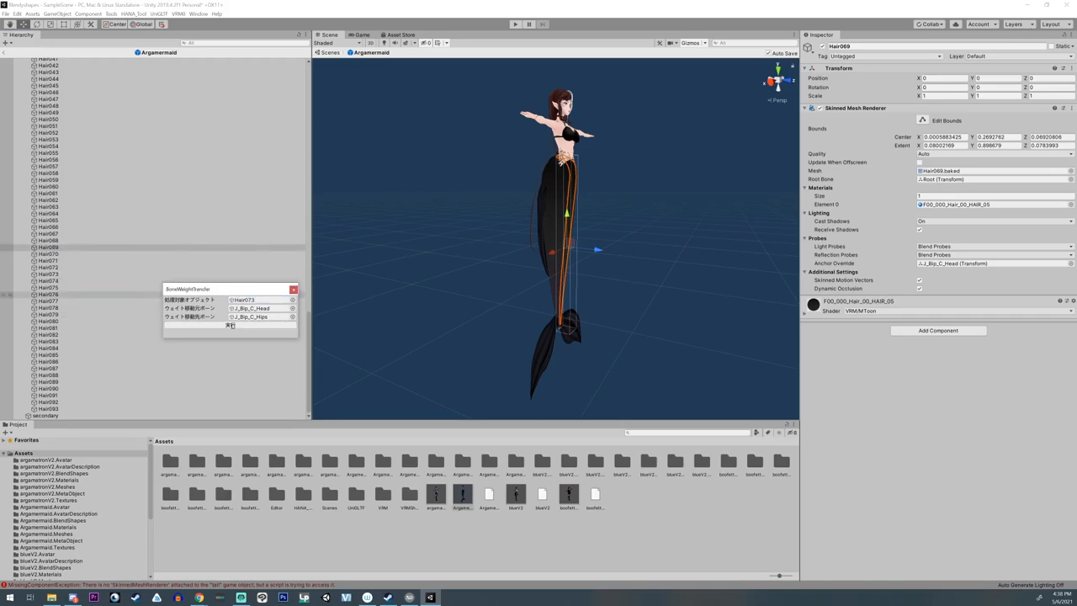
{"action": "left_click", "coordinate": [48, 288]}
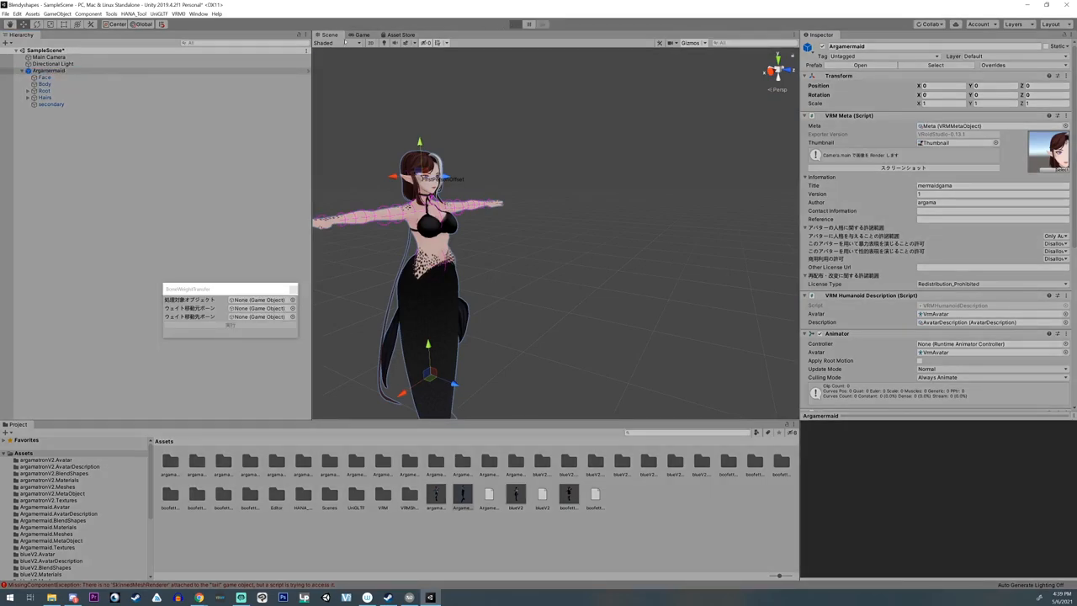
- Enter play mode and expand Spine and Chest to select J_Bip_C_Neck
{"action": "left_click", "coordinate": [514, 24]}
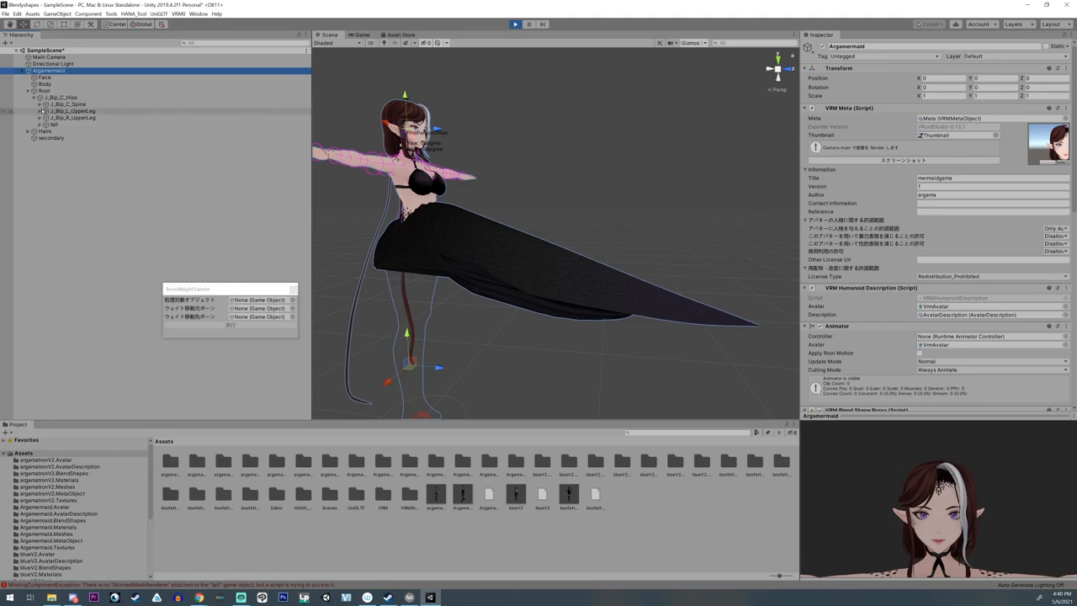
{"action": "left_click", "coordinate": [40, 103]}
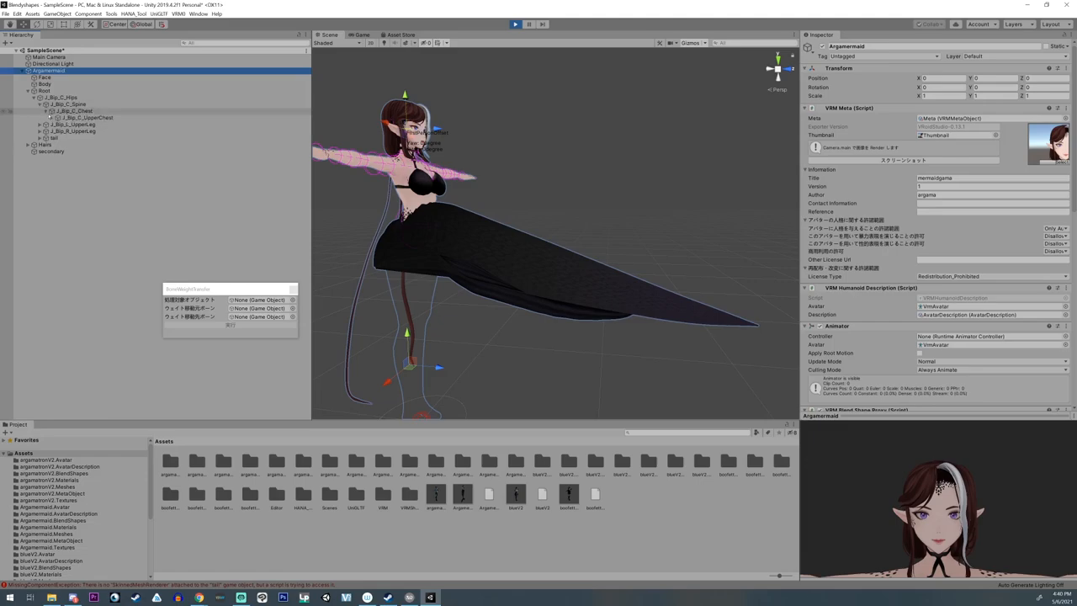
{"action": "left_click", "coordinate": [51, 111]}
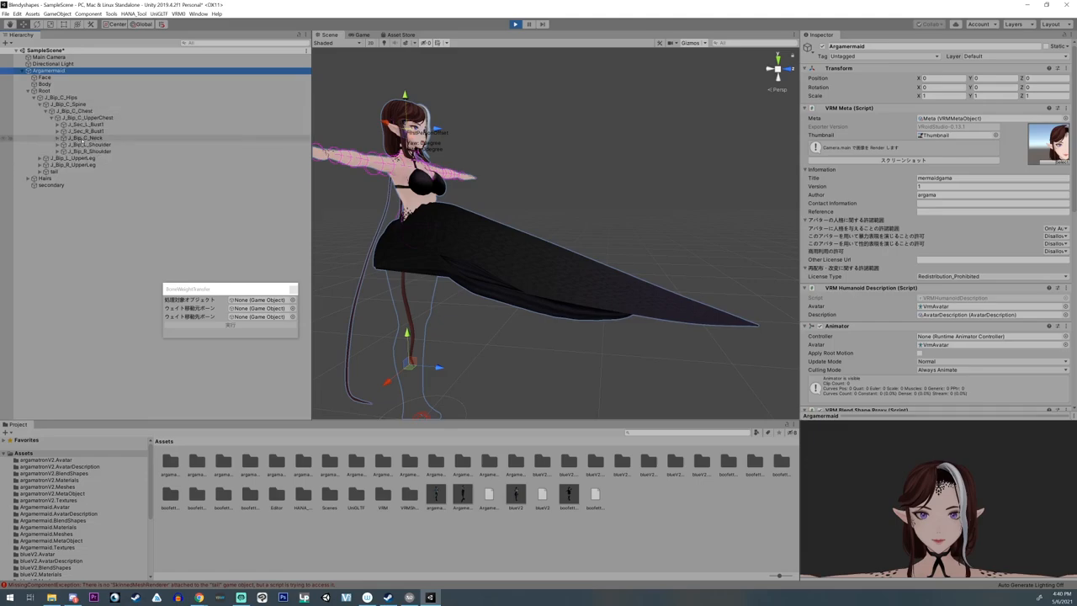
{"action": "left_click", "coordinate": [84, 137]}
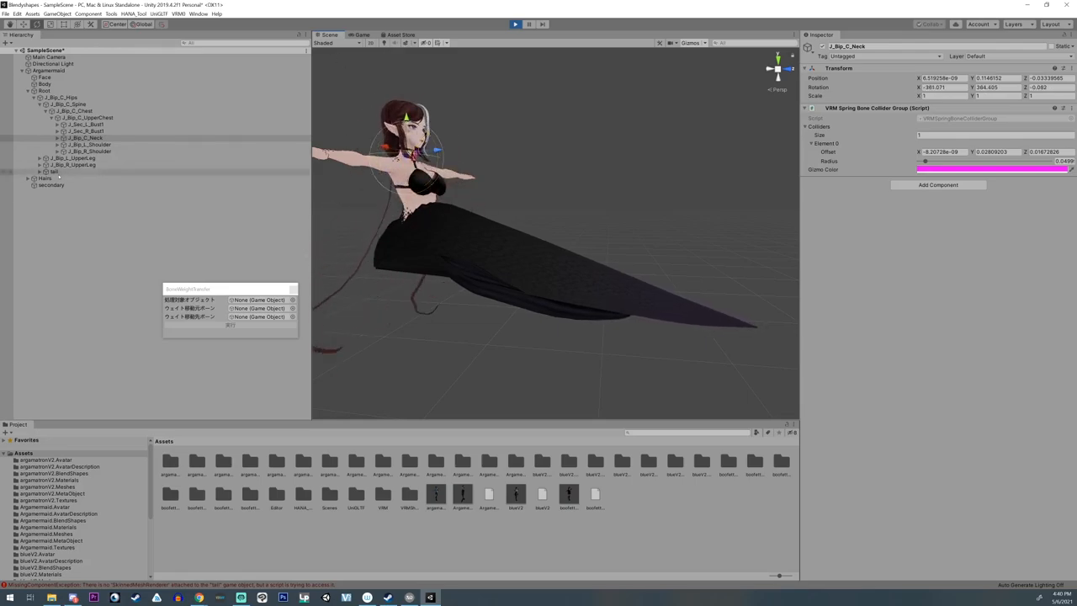
- Lower the tail spring bone hit radius to 0.026 and raise stiffness to 0.55
{"action": "left_click", "coordinate": [51, 184]}
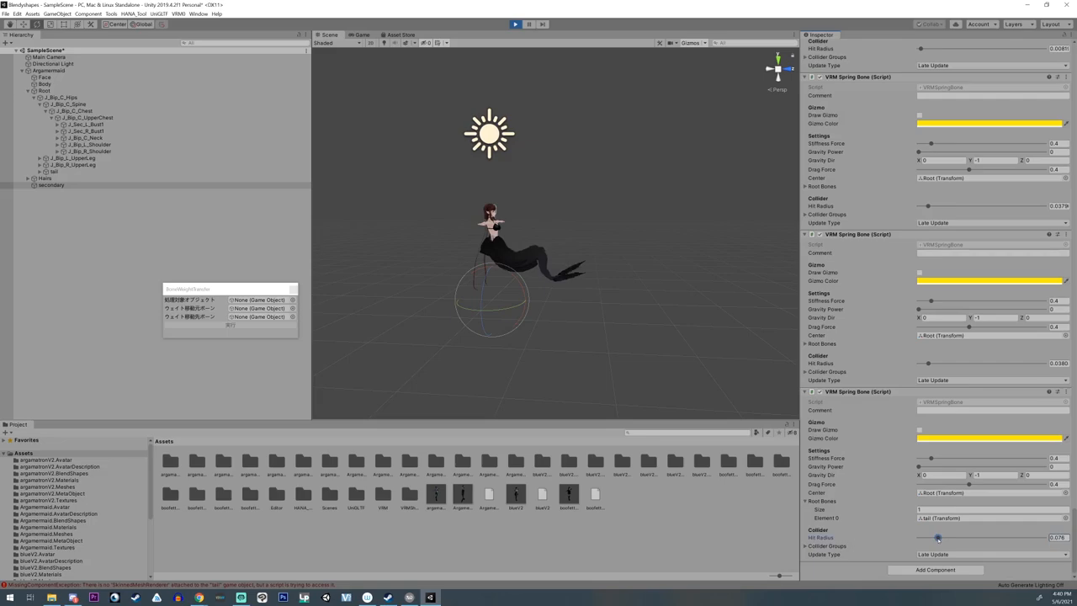
{"action": "left_click_drag", "start_coordinate": [937, 537], "coordinate": [927, 537]}
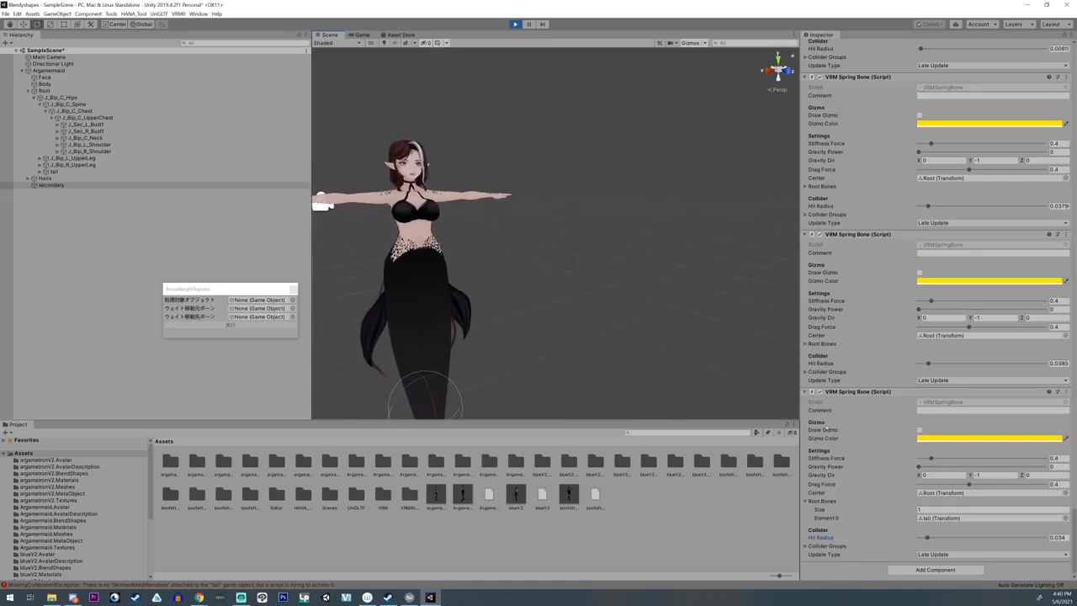
{"action": "left_click_drag", "start_coordinate": [928, 538], "coordinate": [923, 538]}
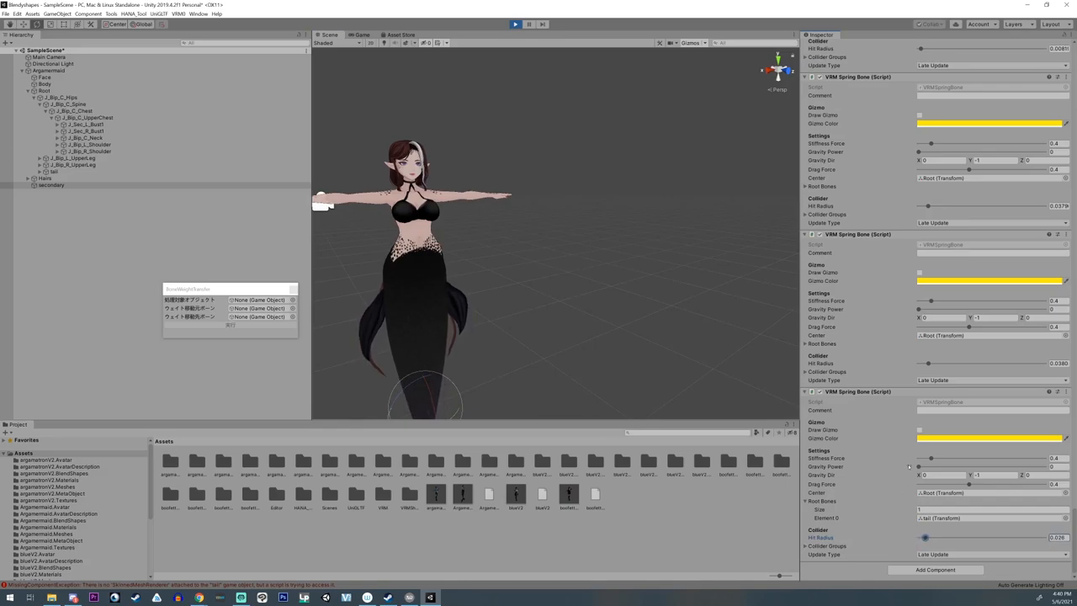
{"action": "left_click_drag", "start_coordinate": [930, 458], "coordinate": [934, 458]}
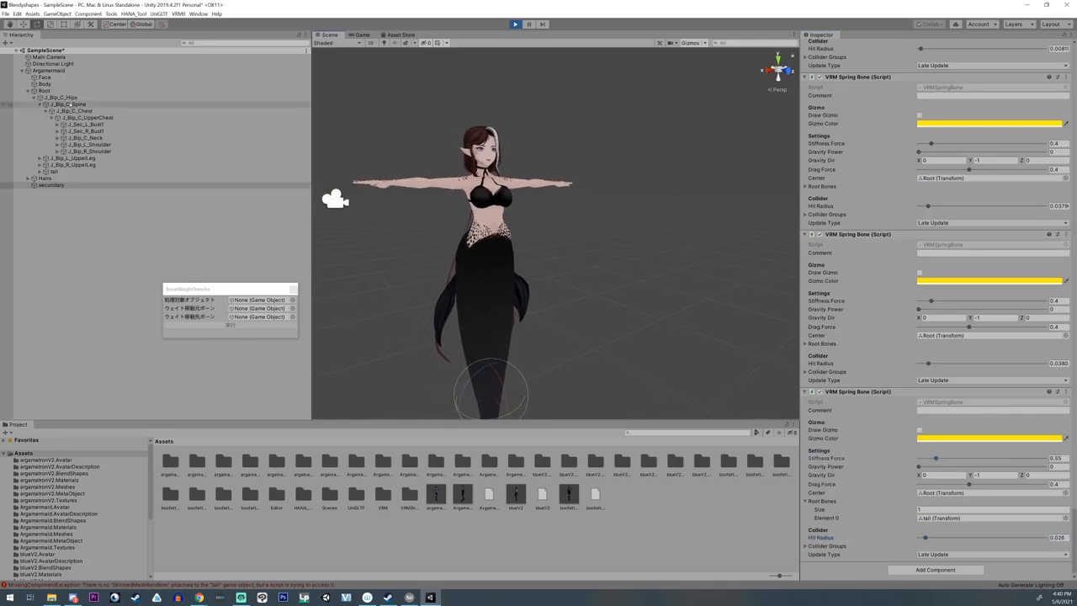
{"action": "left_click", "coordinate": [68, 104]}
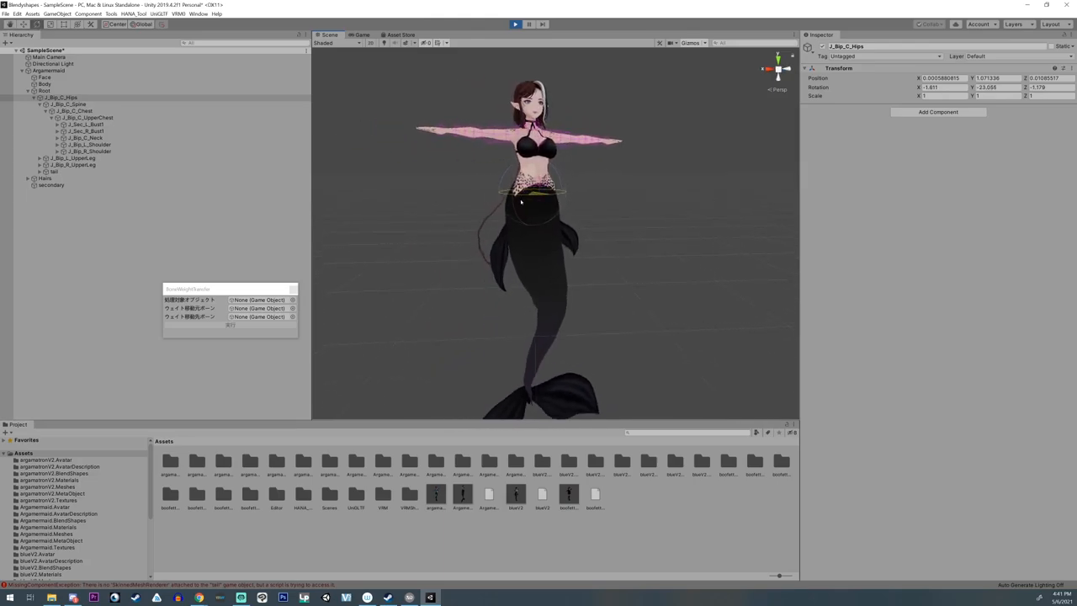
- Rotate J_Bip_C_Hips to watch the tail swing, then reselect secondary
{"action": "left_click", "coordinate": [67, 103]}
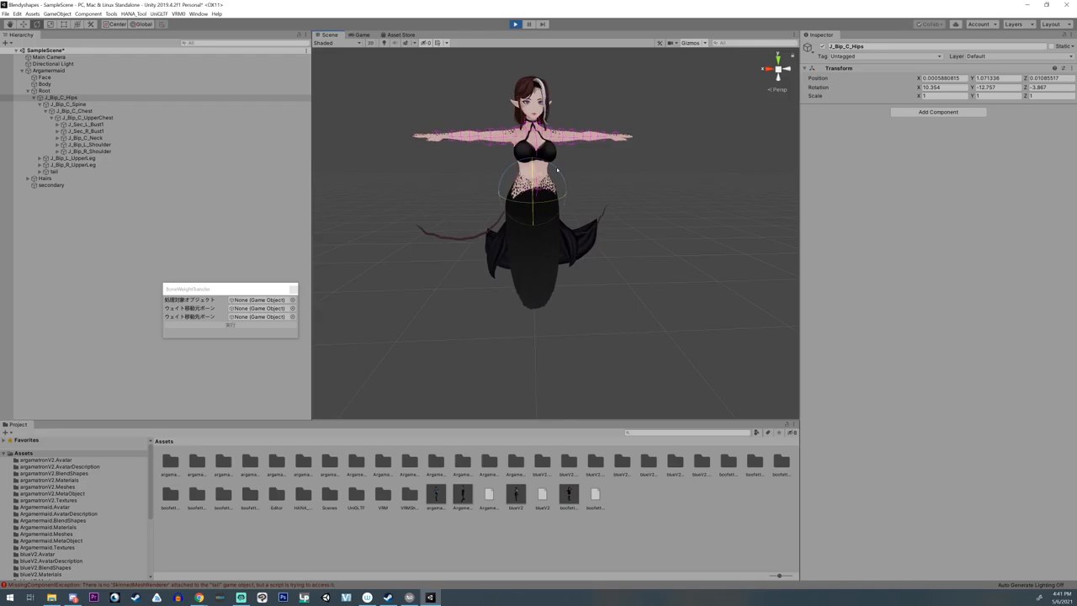
{"action": "left_click", "coordinate": [50, 185]}
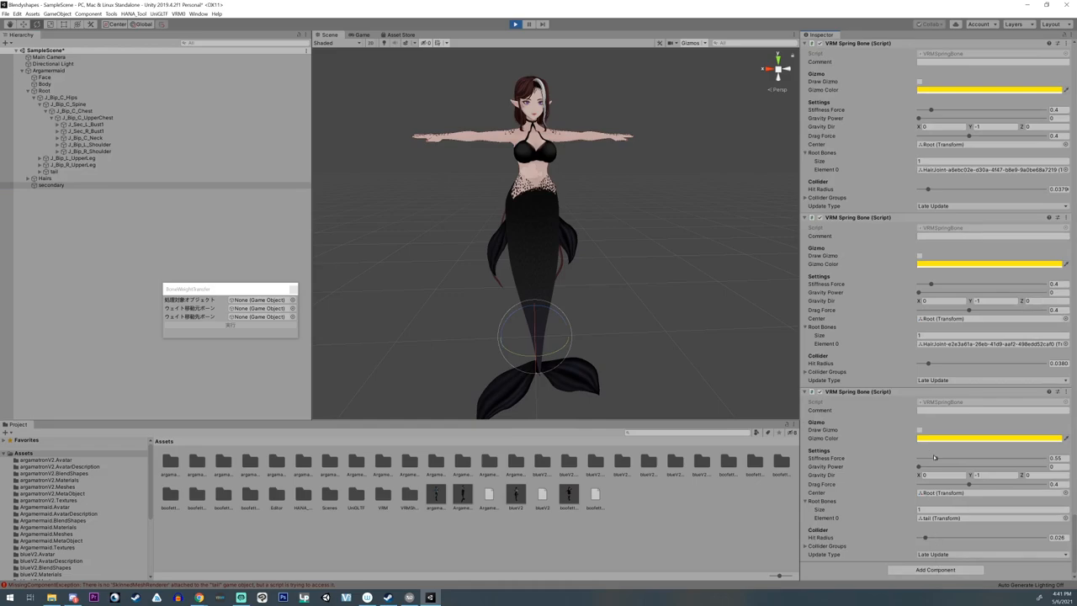
- Set tail stiffness to 1.11 and gravity power to 0.127, then select the hips
{"action": "left_click_drag", "start_coordinate": [919, 458], "coordinate": [941, 458]}
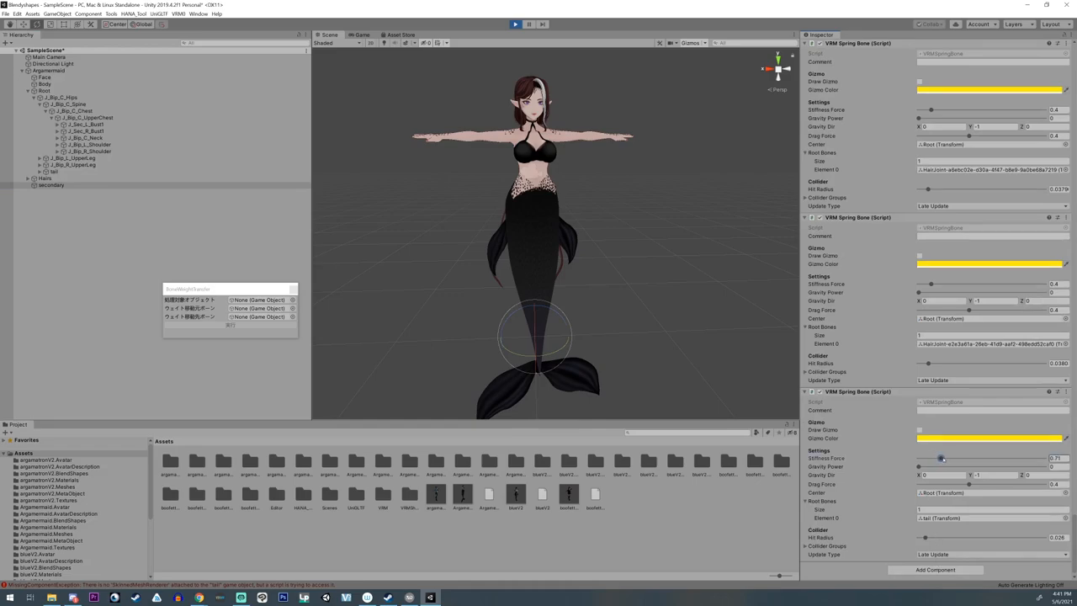
{"action": "left_click_drag", "start_coordinate": [941, 458], "coordinate": [939, 458]}
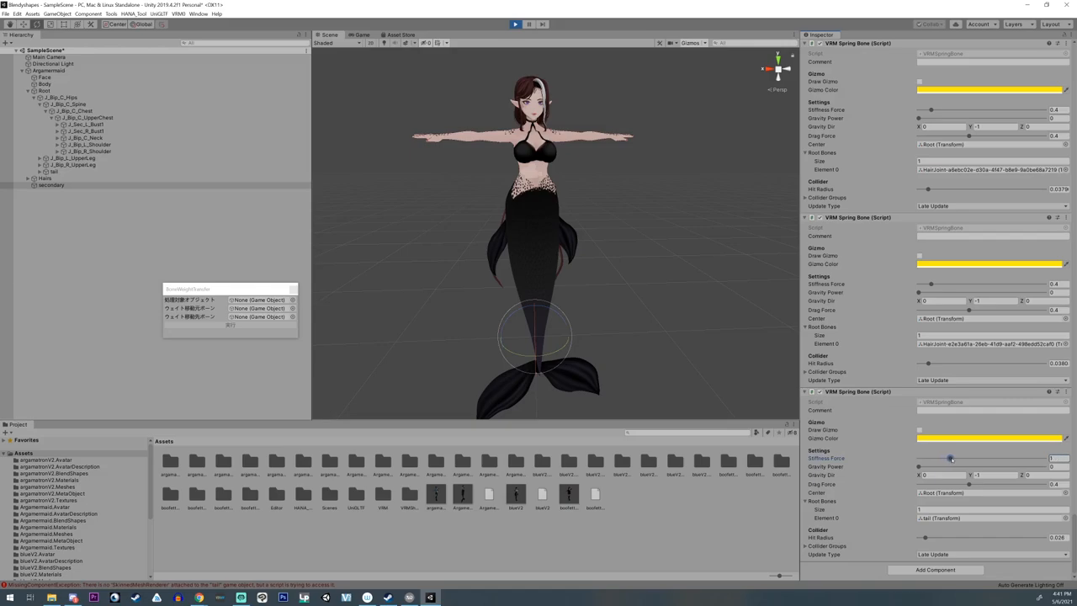
{"action": "left_click_drag", "start_coordinate": [950, 459], "coordinate": [953, 459]}
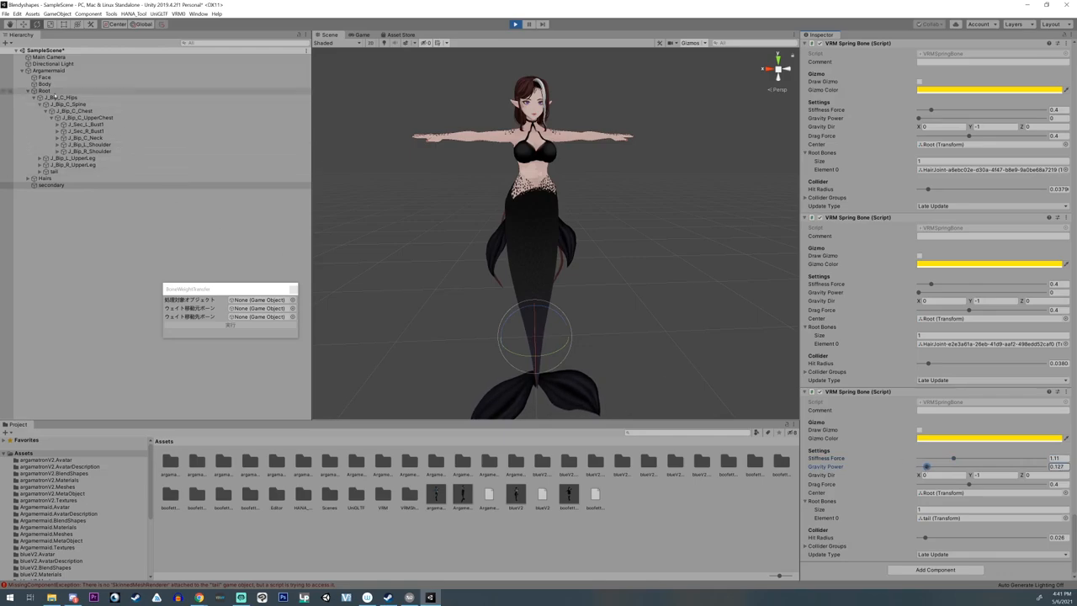
{"action": "left_click", "coordinate": [59, 98]}
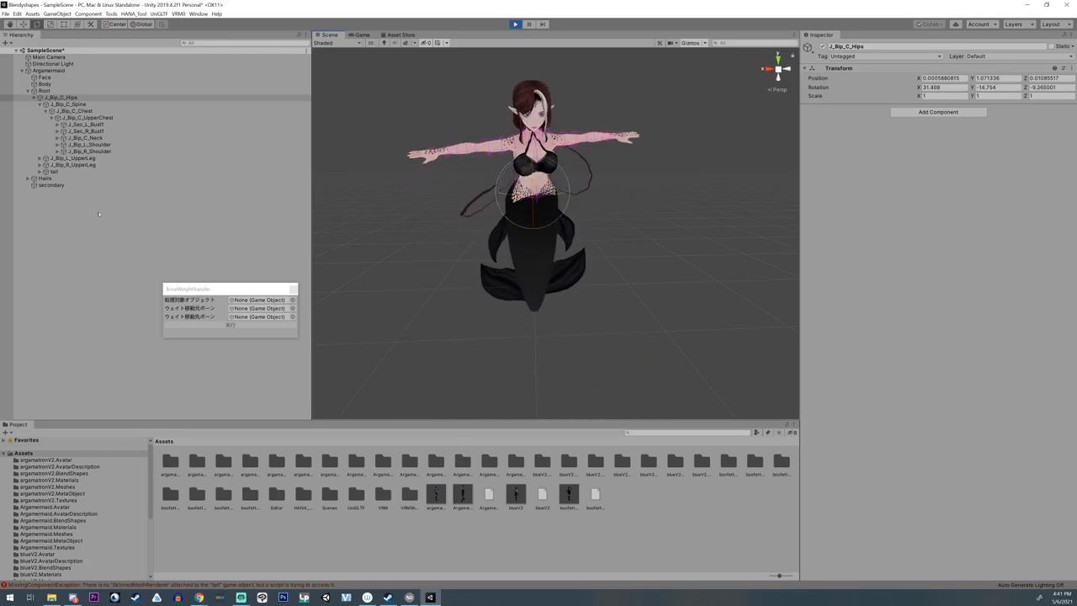
{"action": "left_click", "coordinate": [52, 184]}
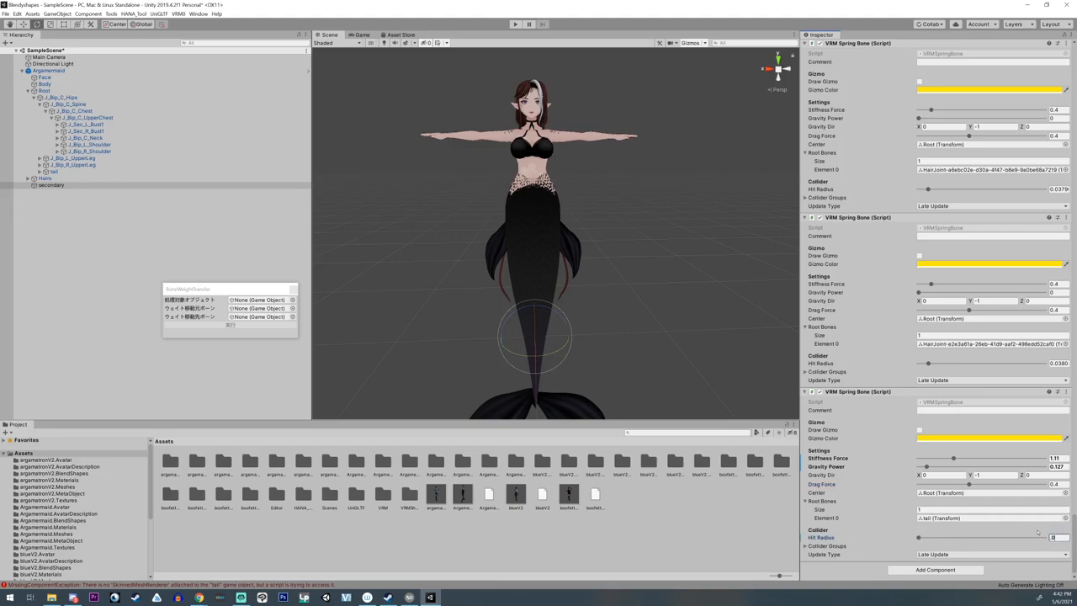
- Scroll through the tail's VRM Spring Bone settings outside play mode
{"action": "scroll", "scroll_direction": "down", "scroll_amount": 3}
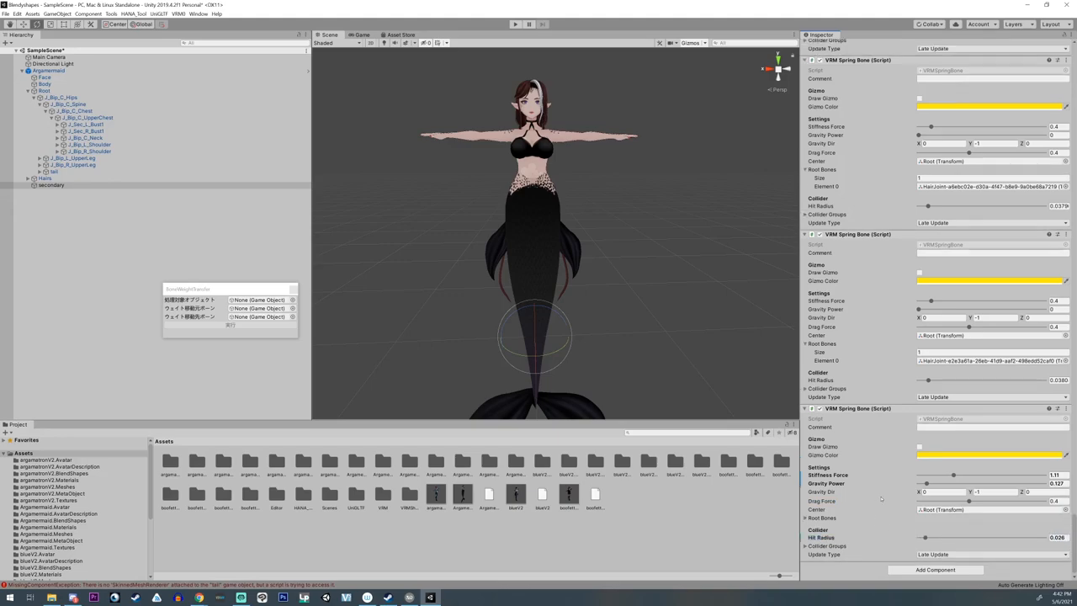